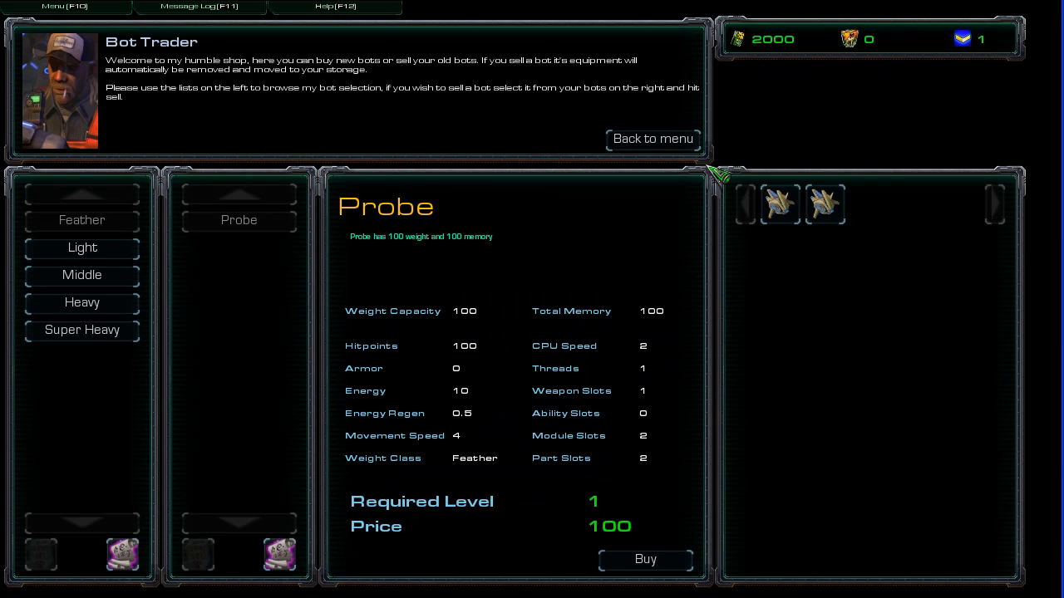
pyautogui.moveTo(279, 136)
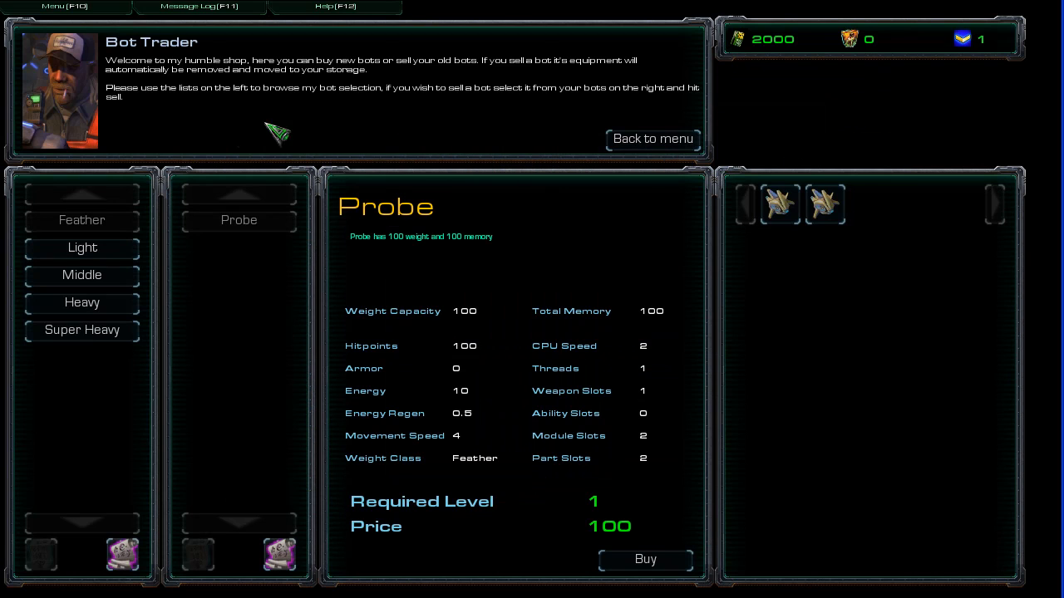
pyautogui.moveTo(349, 149)
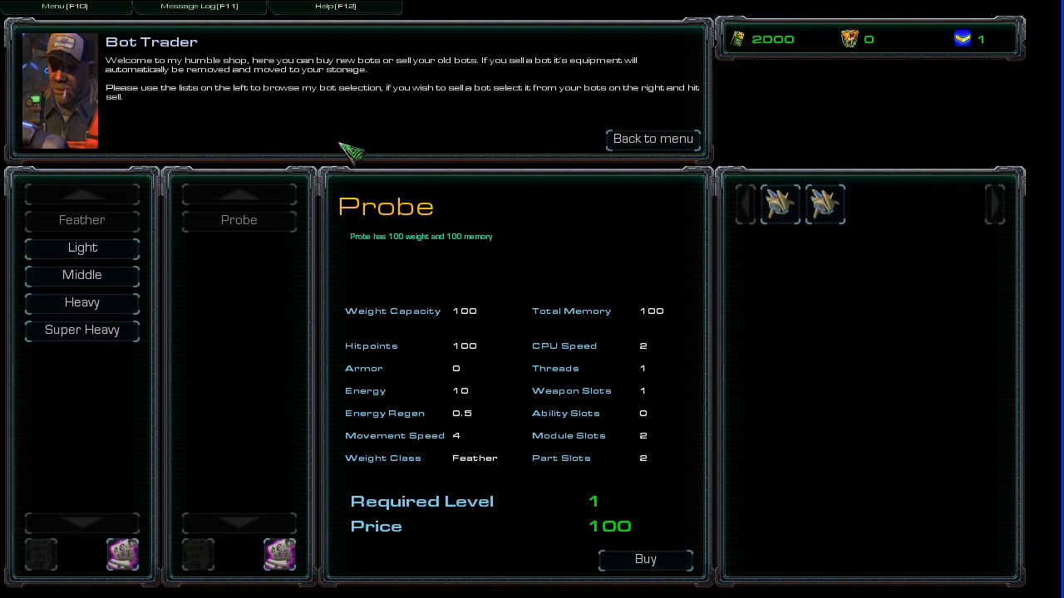
pyautogui.moveTo(350, 270)
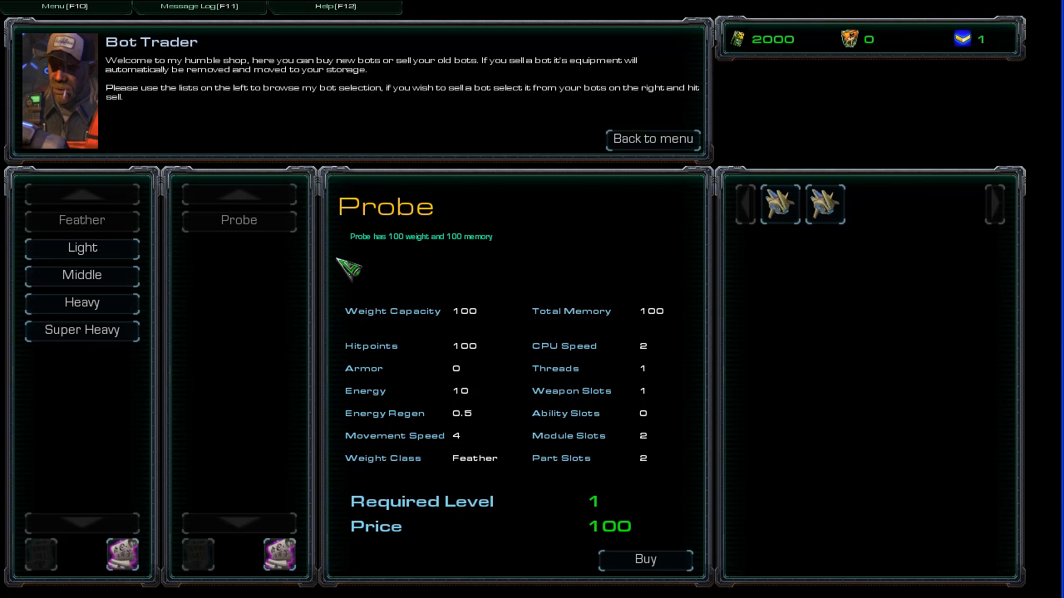
# - Browse the Parts Trader's Energy Modules category, then return to the shop menu
pyautogui.click(81, 303)
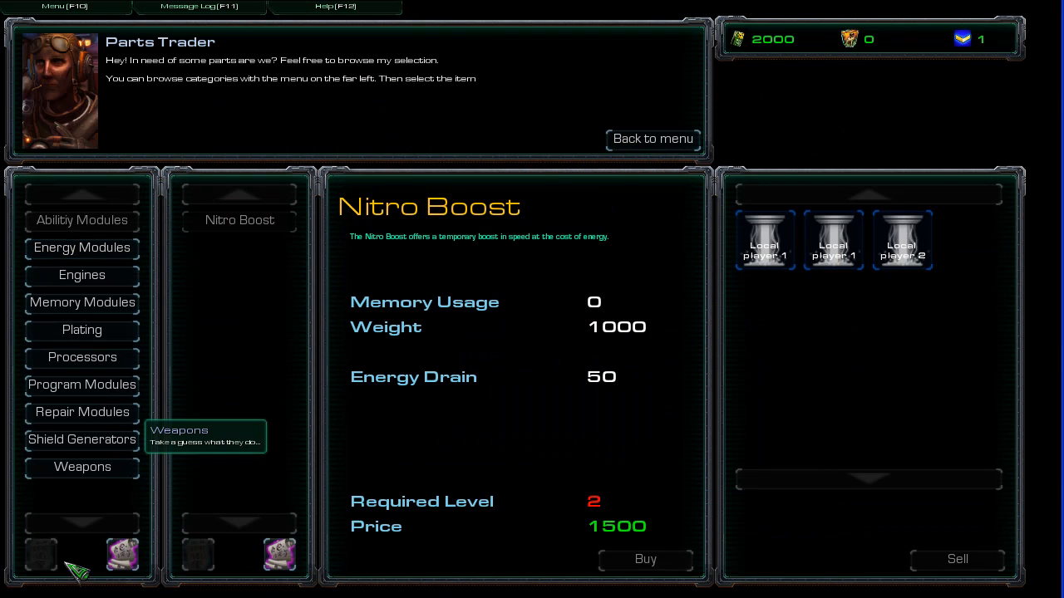
pyautogui.click(81, 247)
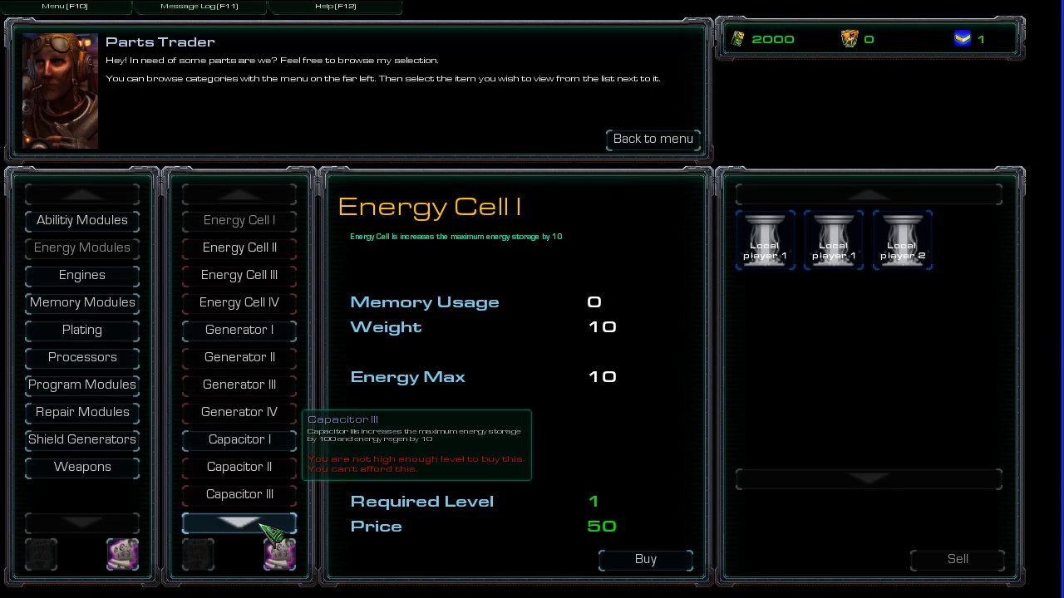
pyautogui.click(652, 138)
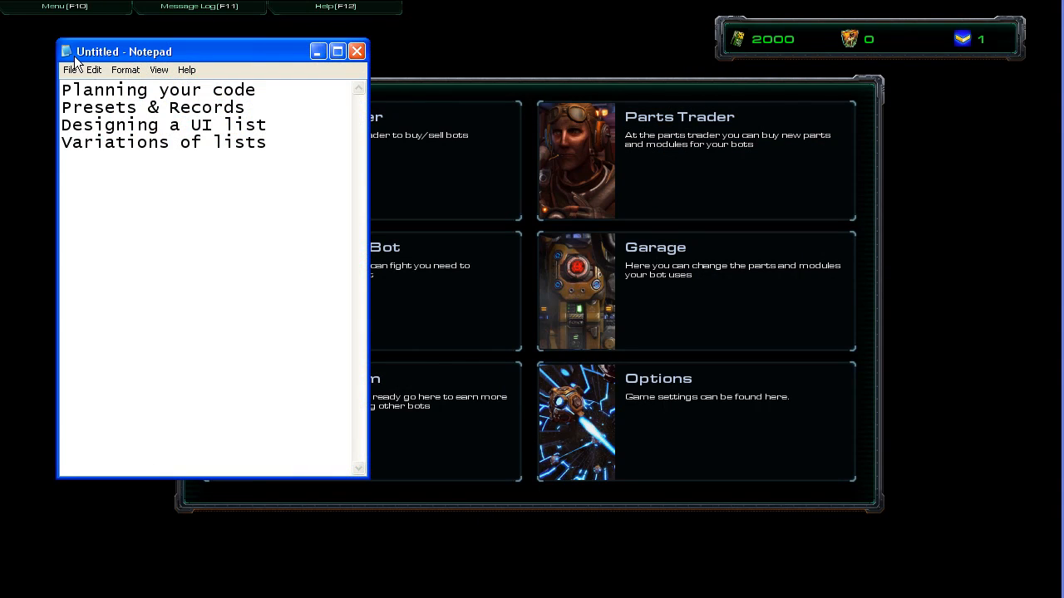
# - Highlight the Presets & Records outline line in Notepad, then minimize the notes
pyautogui.moveTo(77, 106); pyautogui.dragTo(190, 106)
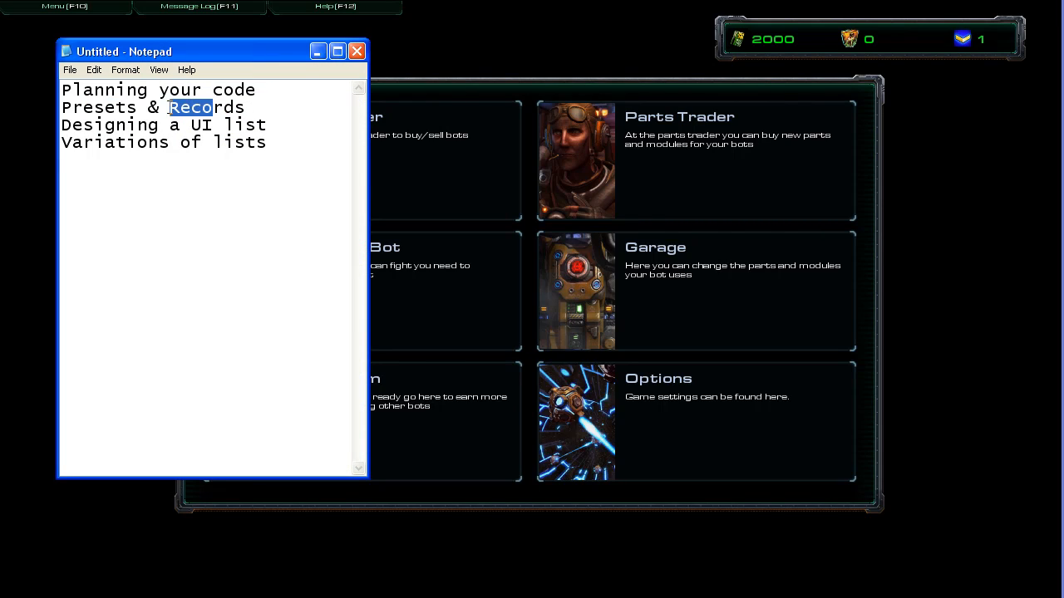
pyautogui.moveTo(169, 106); pyautogui.dragTo(224, 107)
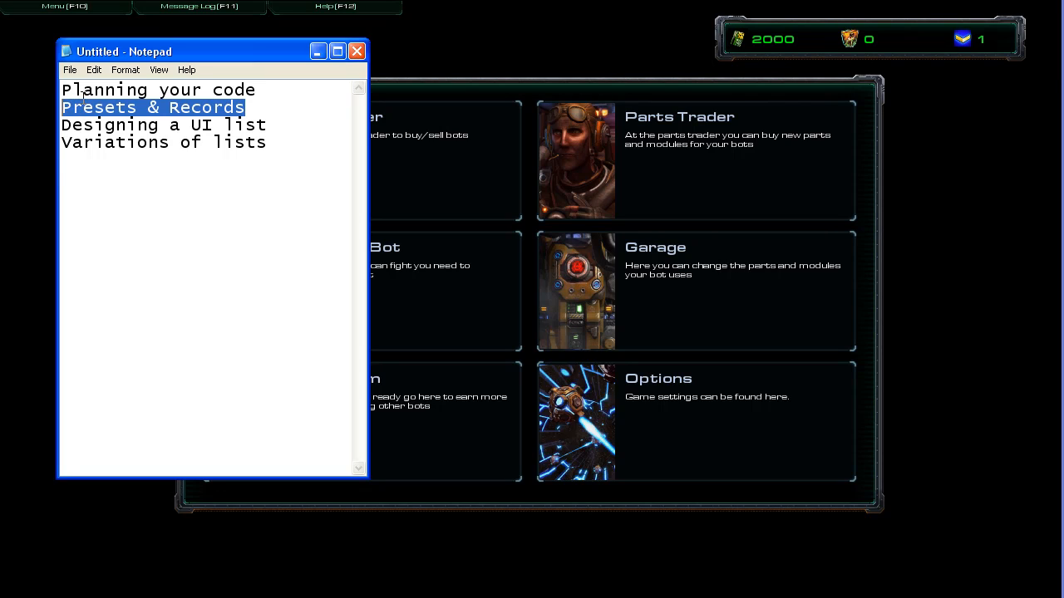
pyautogui.click(157, 90)
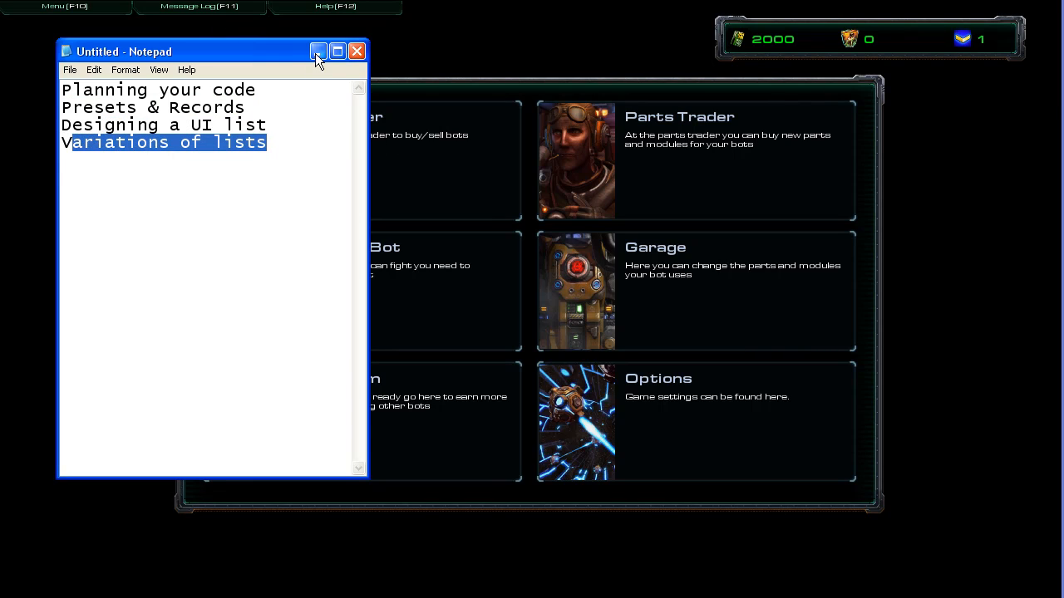
pyautogui.moveTo(319, 50)
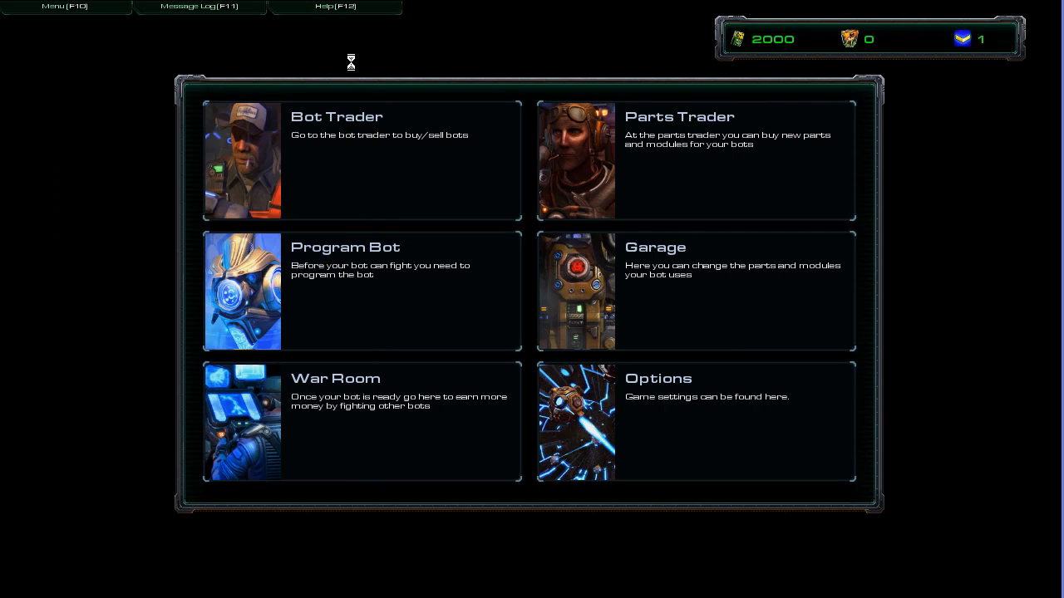
pyautogui.moveTo(412, 289)
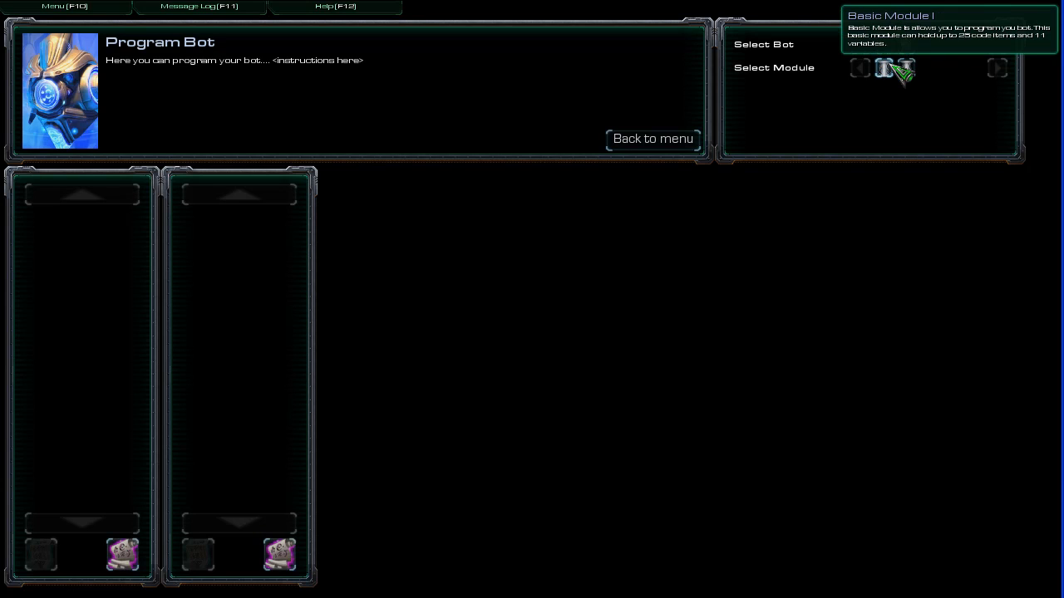
# - Choose Basic Module I for the bot and review the Variable Type choices, then go back
pyautogui.click(884, 69)
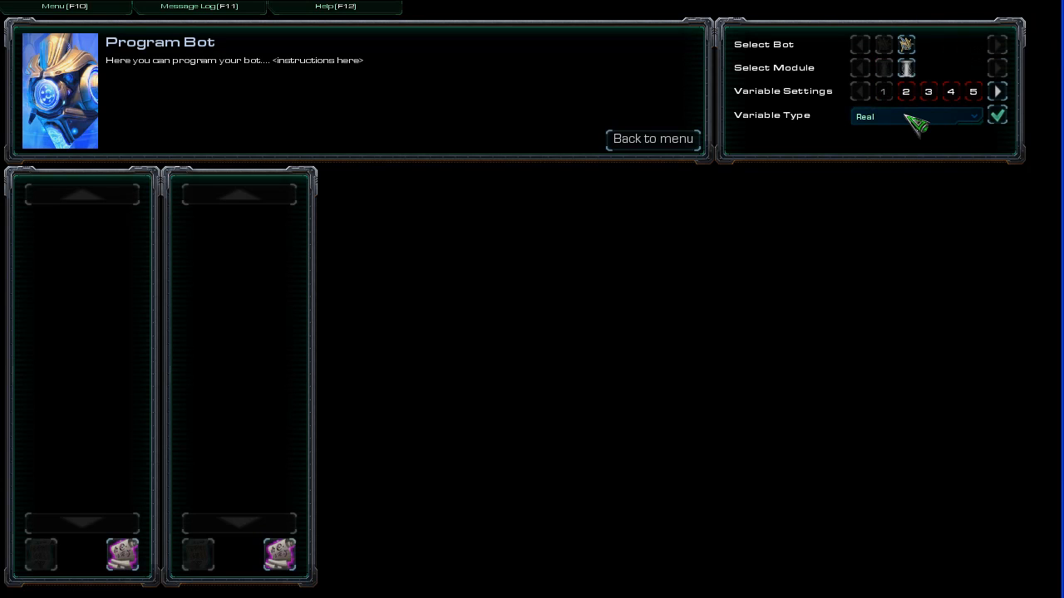
pyautogui.click(914, 116)
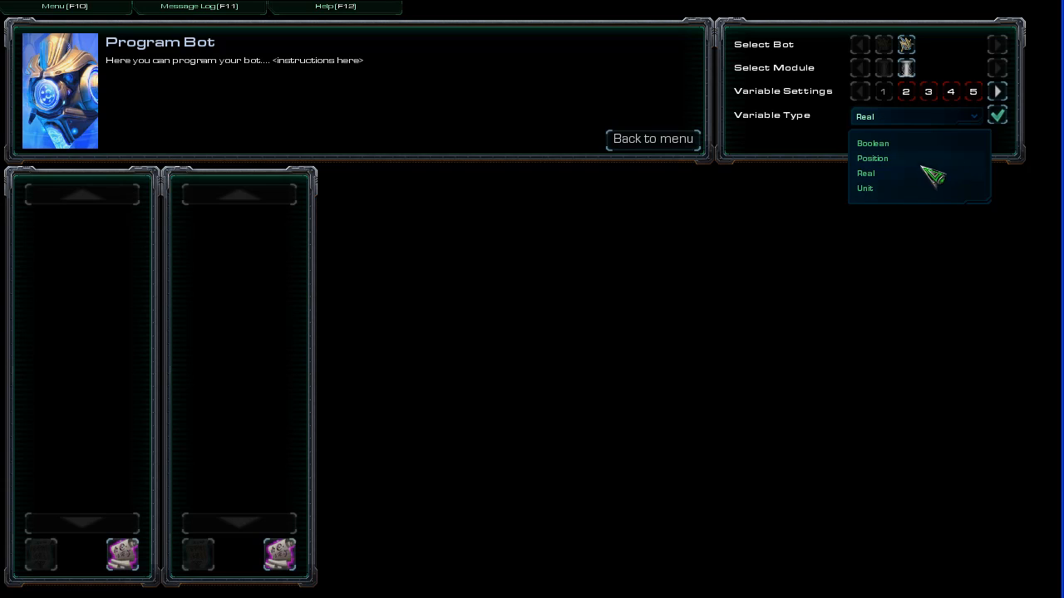
pyautogui.moveTo(1004, 190)
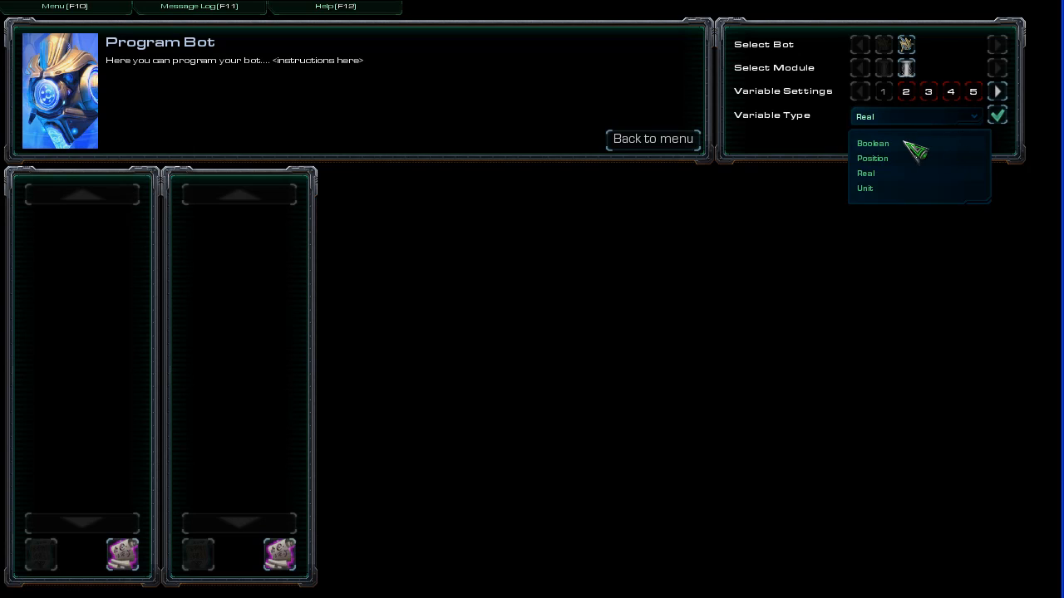
pyautogui.moveTo(894, 146)
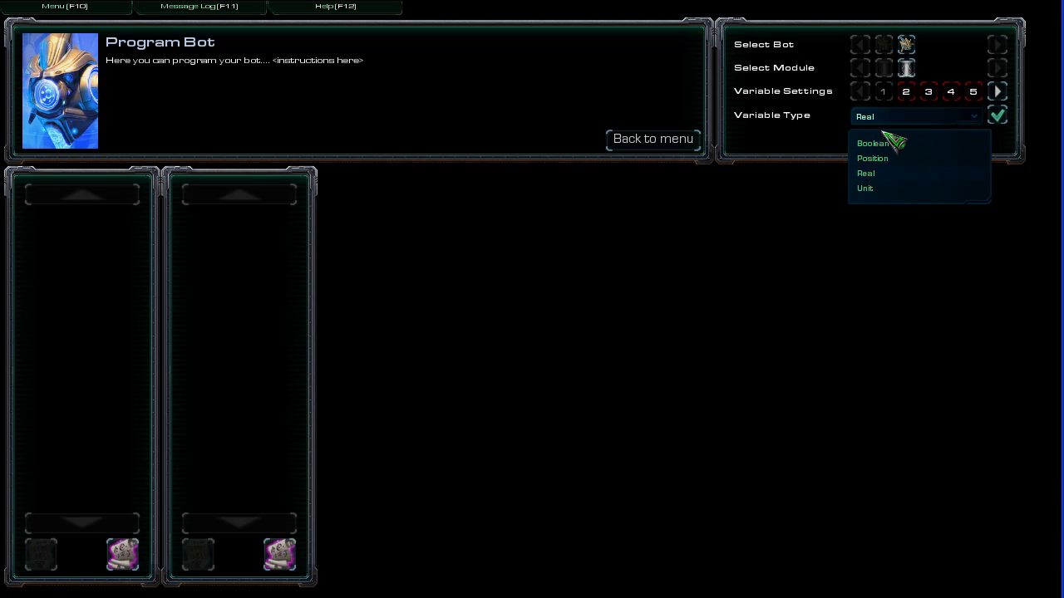
pyautogui.moveTo(901, 190)
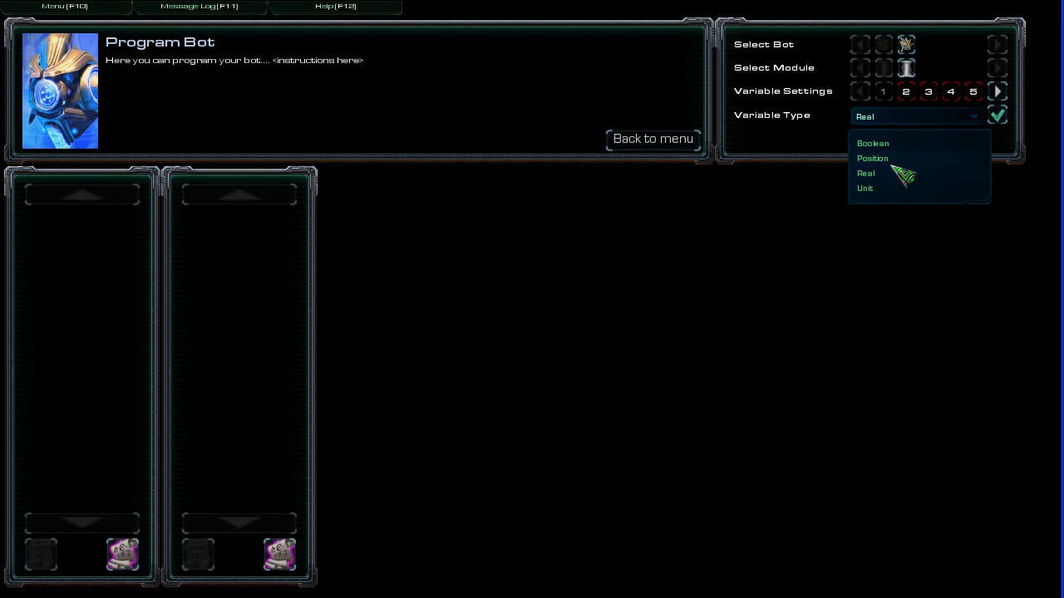
pyautogui.moveTo(914, 175)
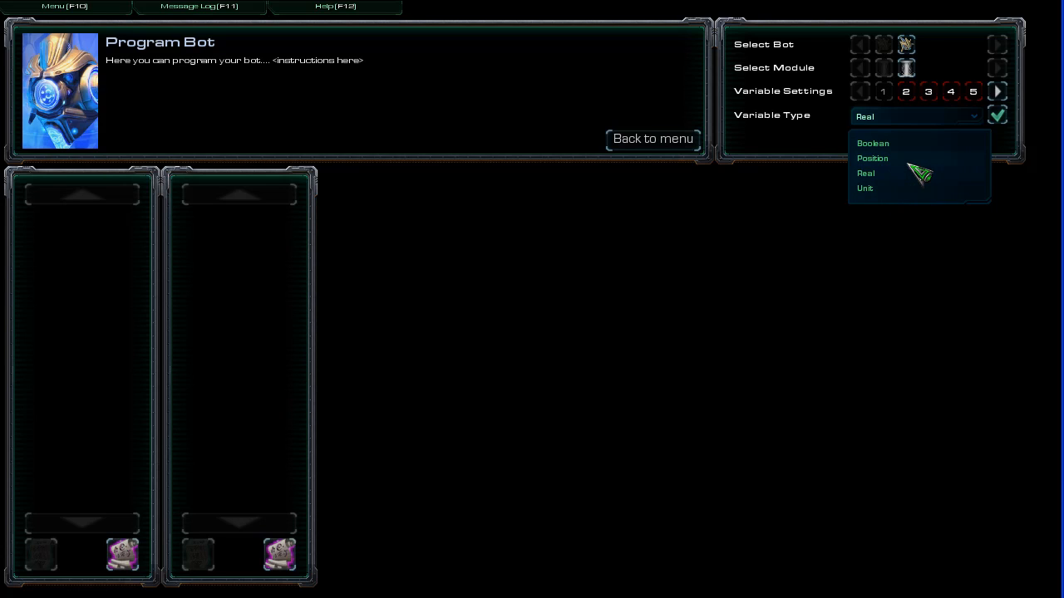
pyautogui.moveTo(911, 137)
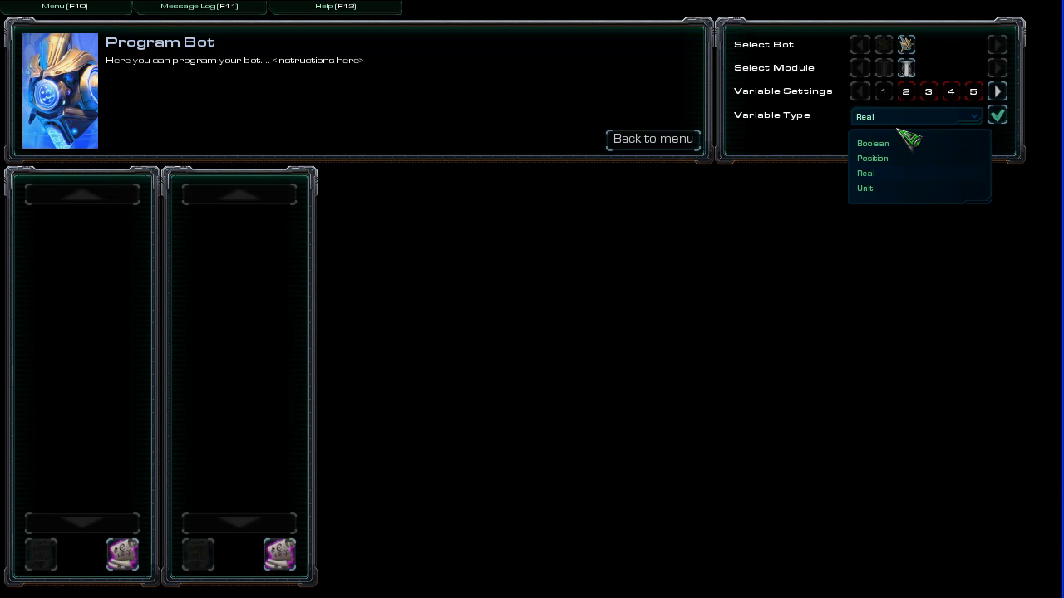
pyautogui.moveTo(900, 162)
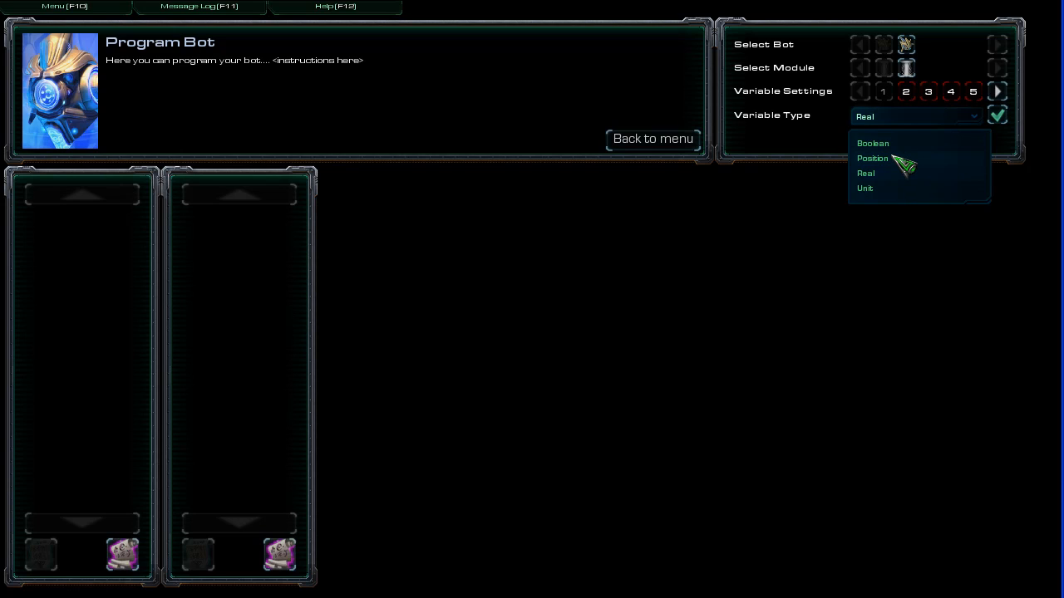
pyautogui.moveTo(897, 163)
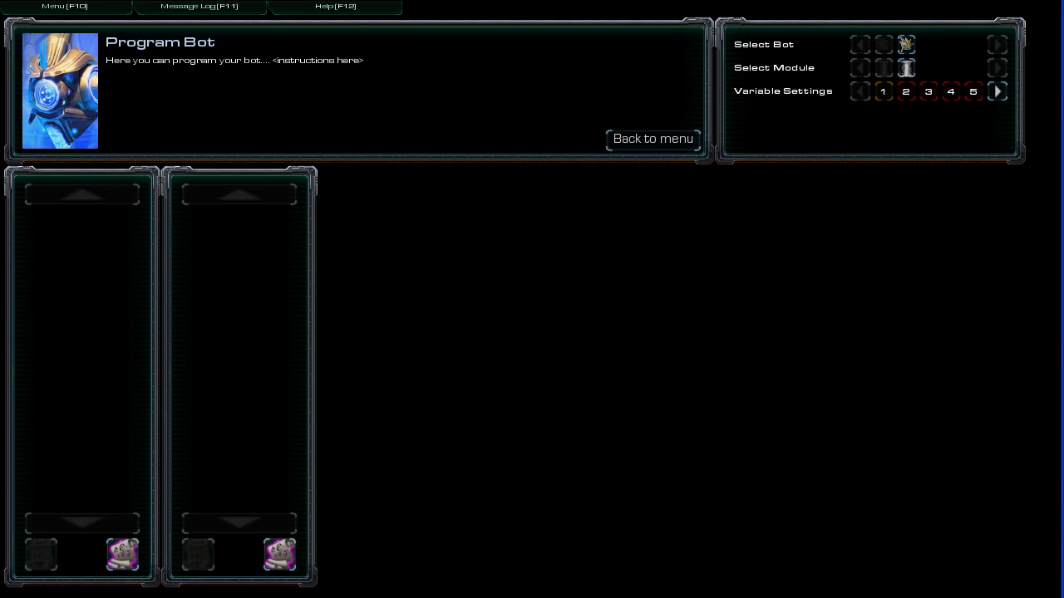
pyautogui.click(653, 138)
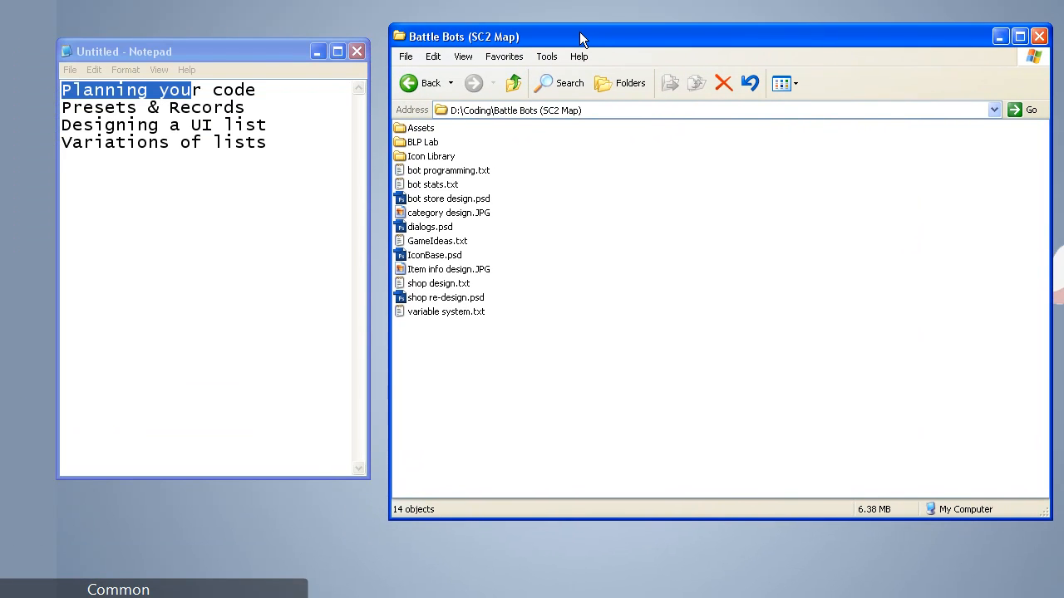
# - Position the Battle Bots folder window and select category design.JPG
pyautogui.moveTo(581, 36); pyautogui.dragTo(565, 33)
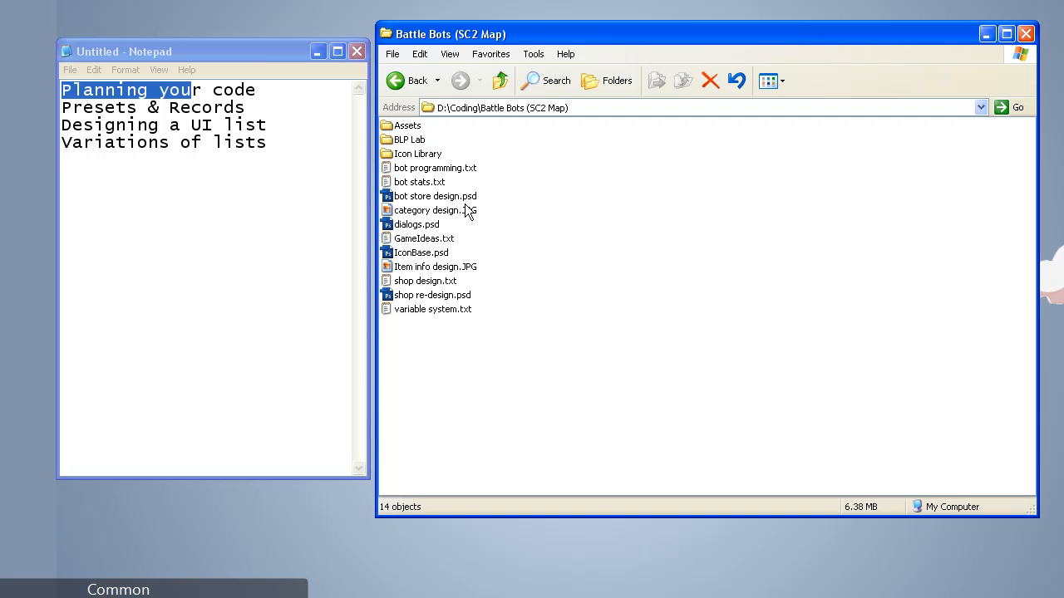
pyautogui.click(429, 209)
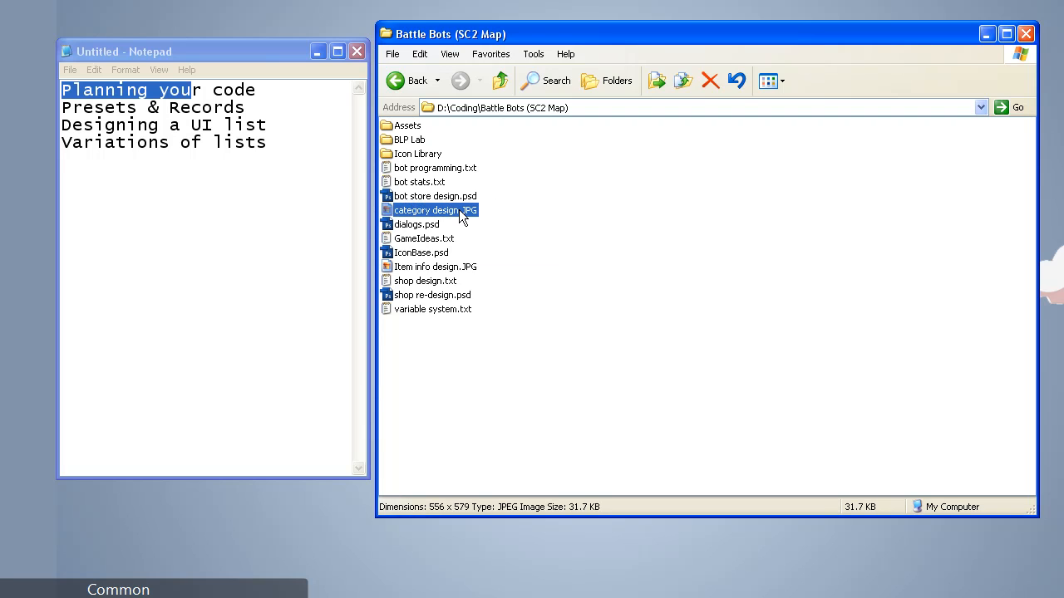
# - View the category design.JPG list sketch in the image viewer
pyautogui.doubleClick(426, 209)
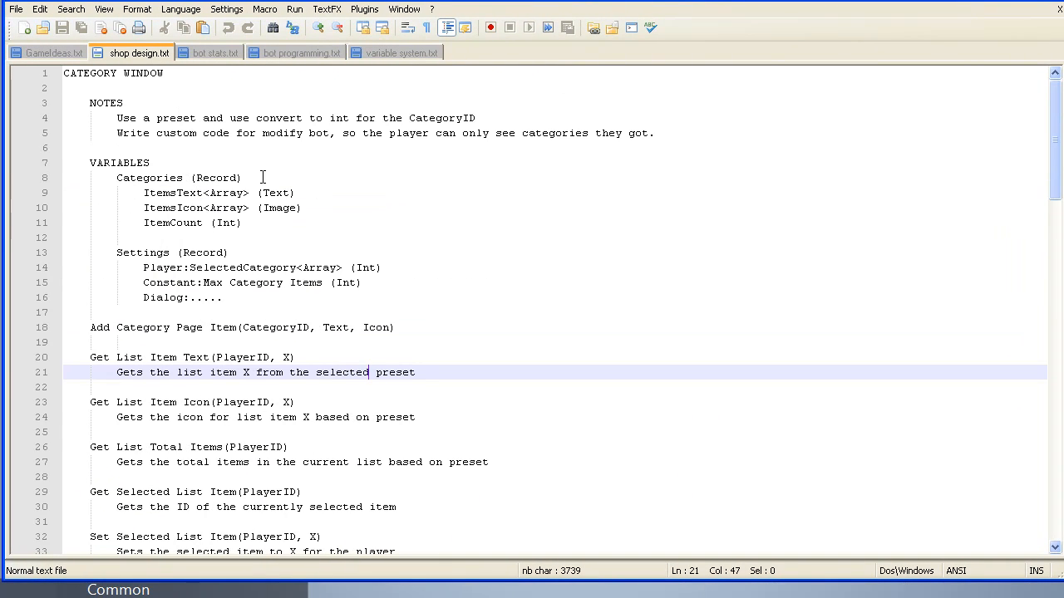
# - Read through shop design.txt's list-item icon and getter/setter function notes
pyautogui.click(131, 177)
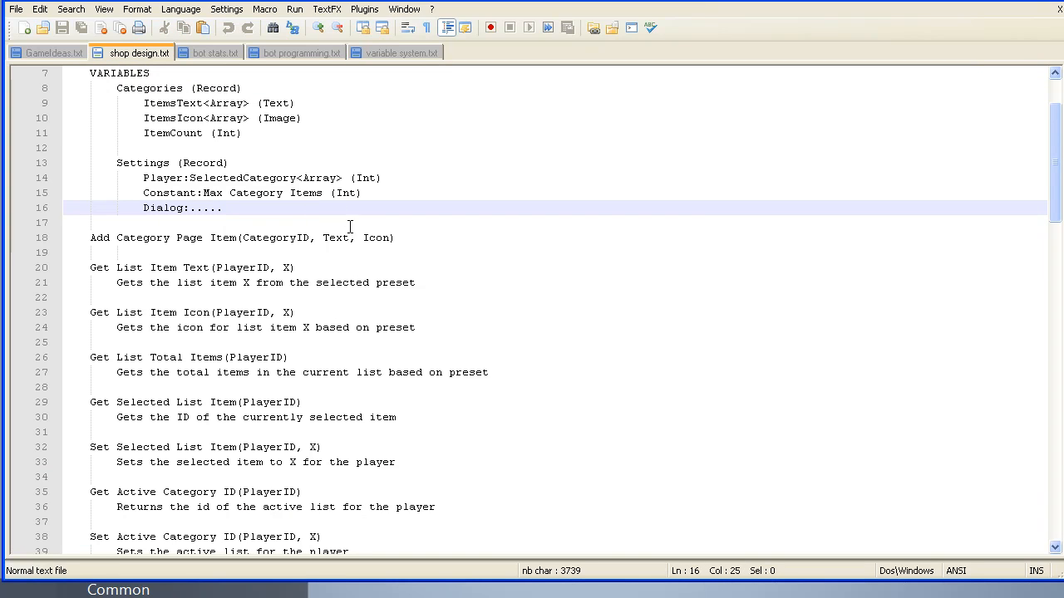
pyautogui.click(270, 327)
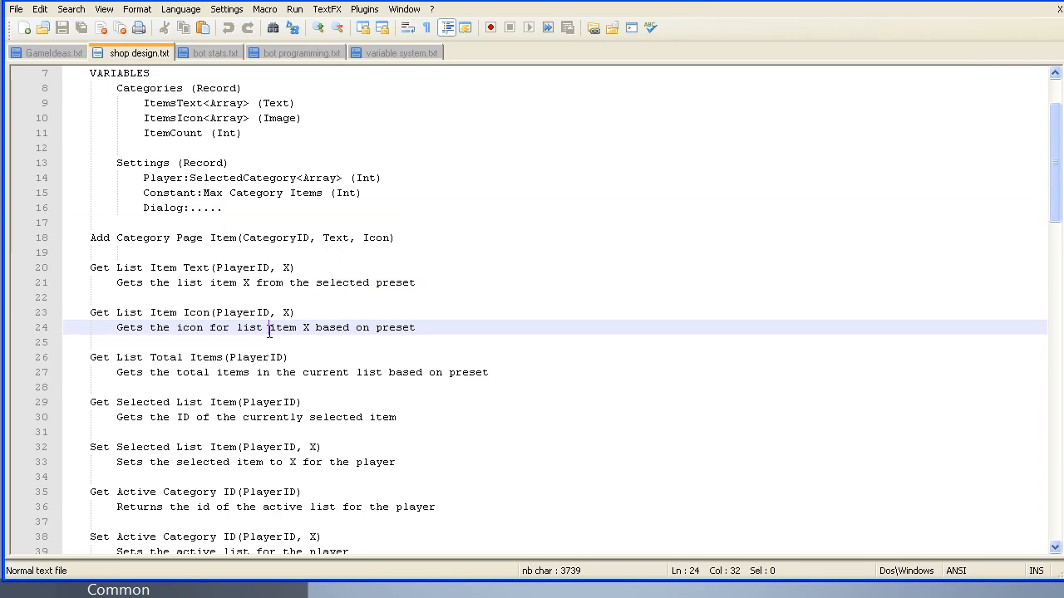
pyautogui.scroll(-3)
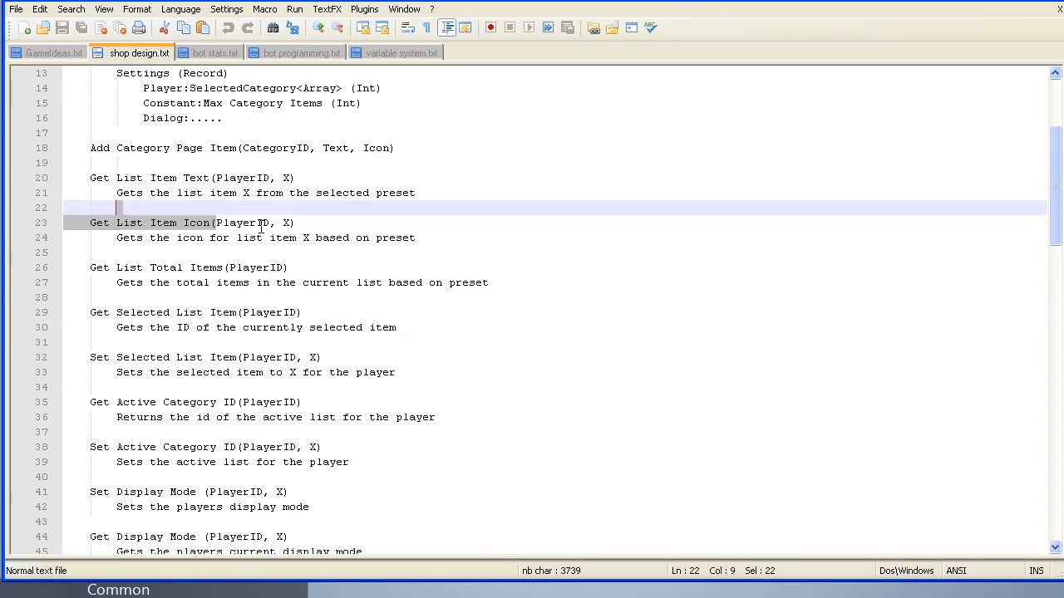
pyautogui.scroll(-3)
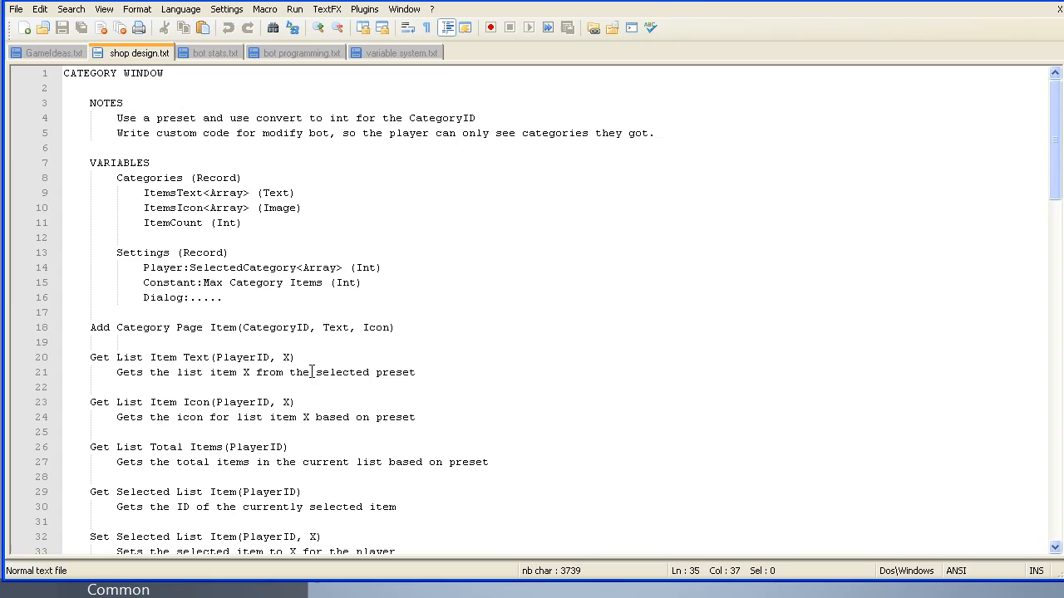
pyautogui.moveTo(643, 231)
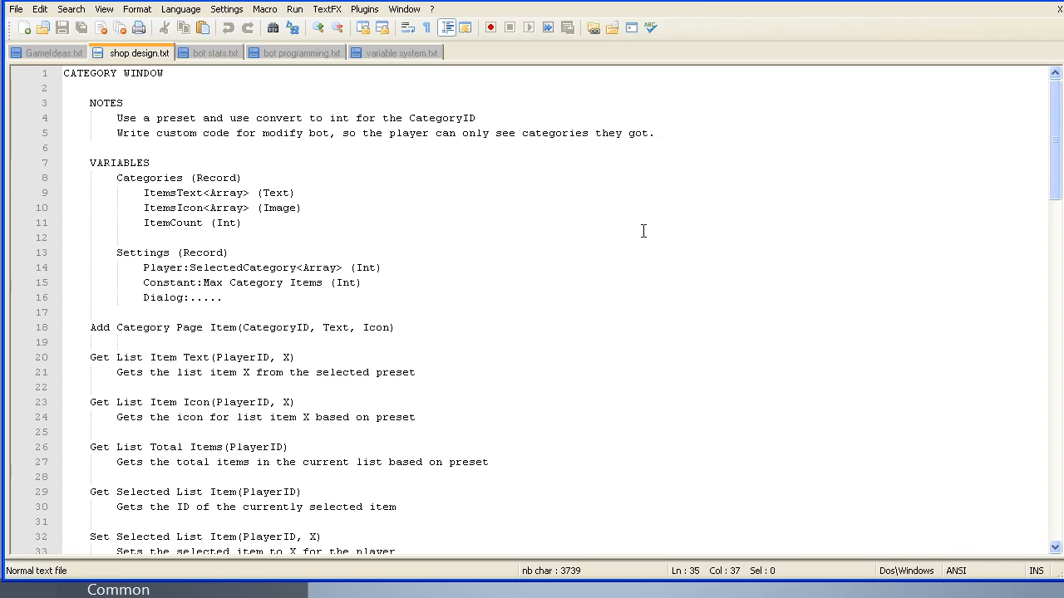
pyautogui.moveTo(981, 42)
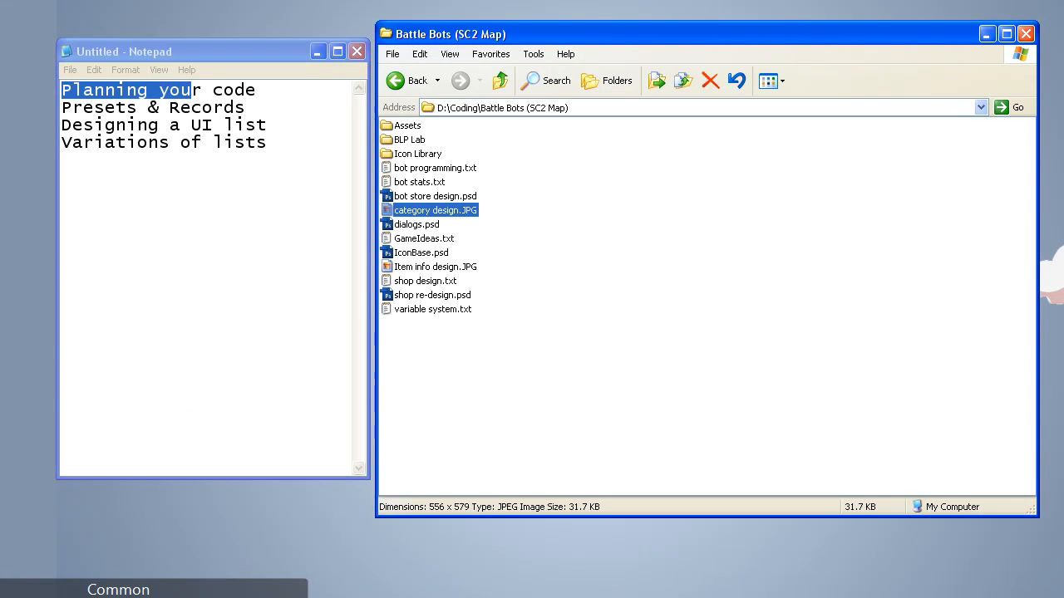
pyautogui.moveTo(635, 319)
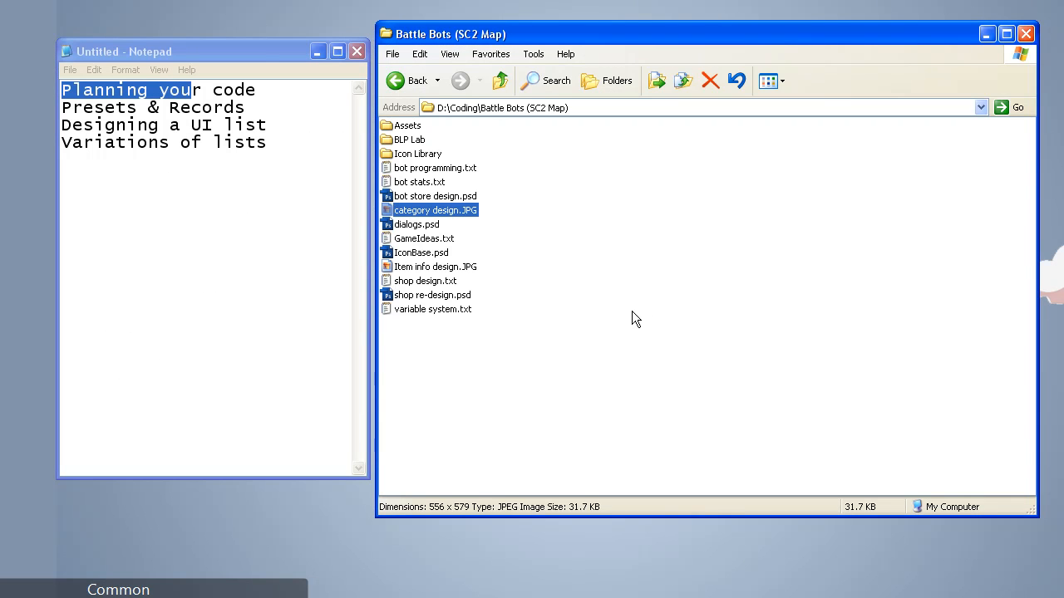
pyautogui.moveTo(462, 216)
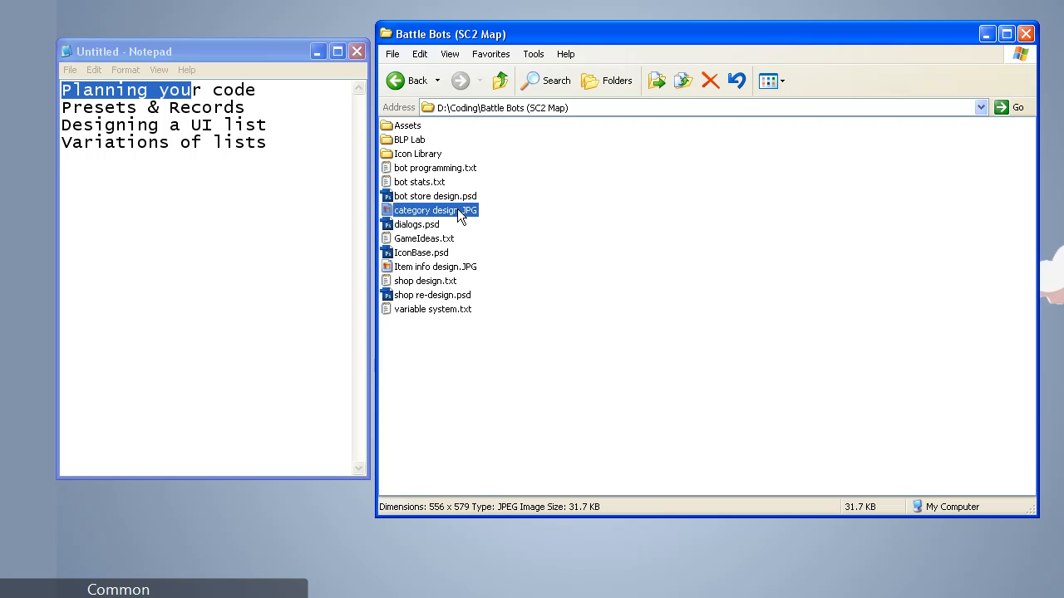
pyautogui.moveTo(429, 209)
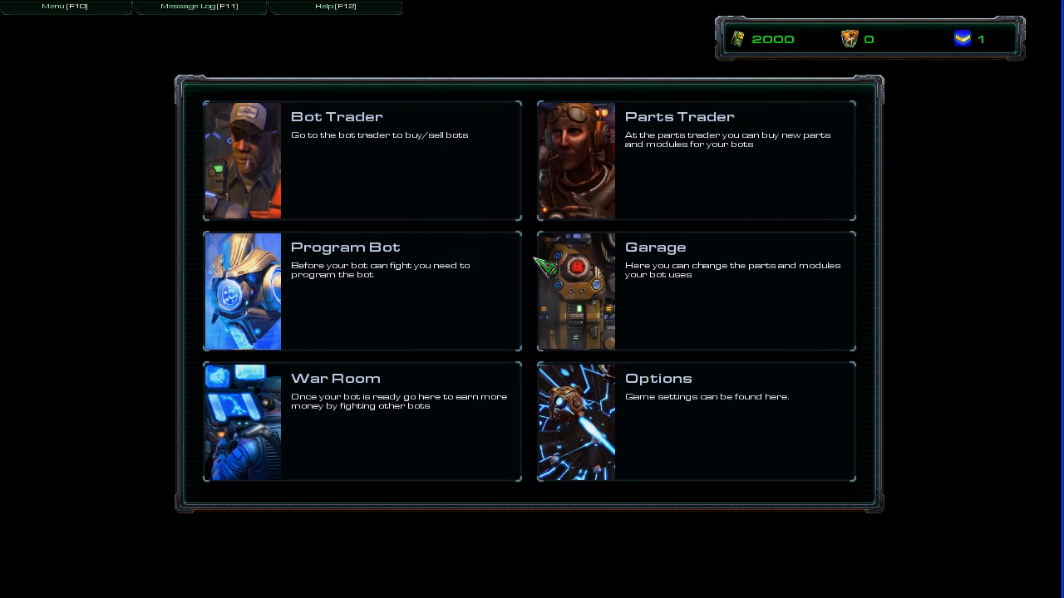
pyautogui.moveTo(412, 198)
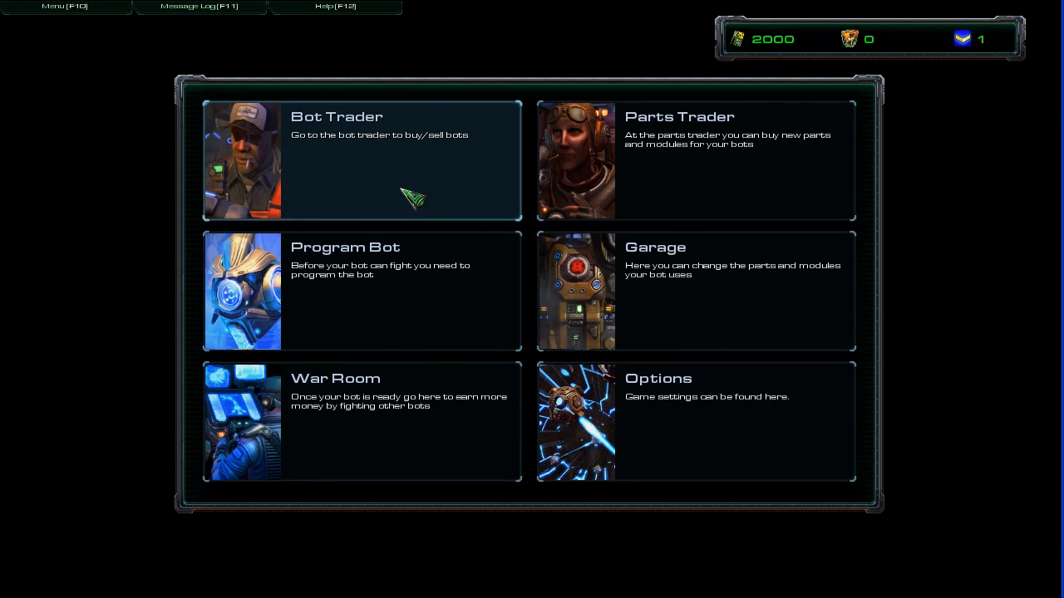
# - Buy Generator I from the Parts Trader for 100, then return to the shop menu
pyautogui.click(697, 159)
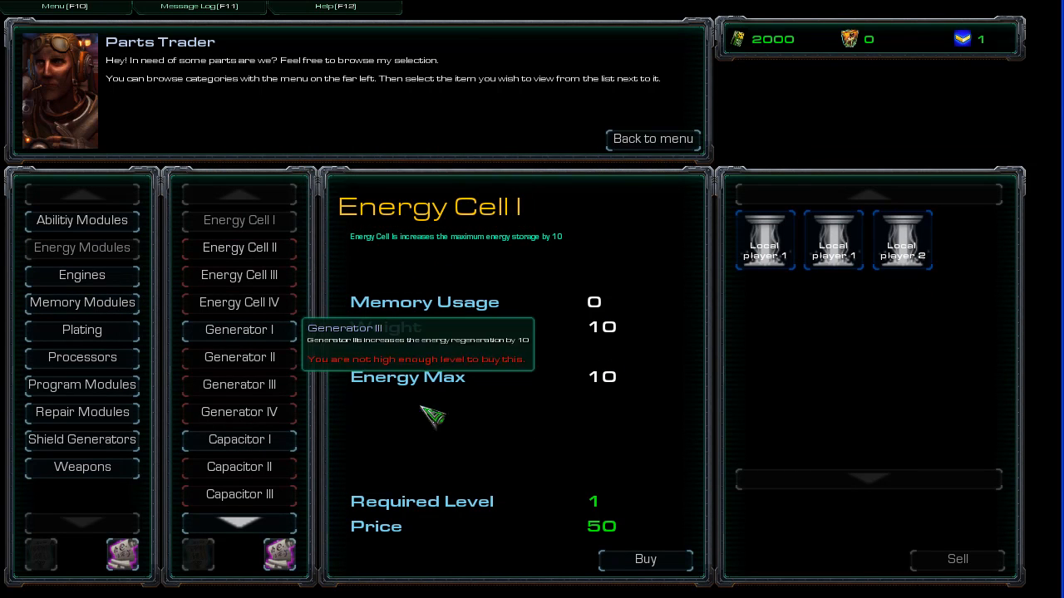
pyautogui.moveTo(557, 224)
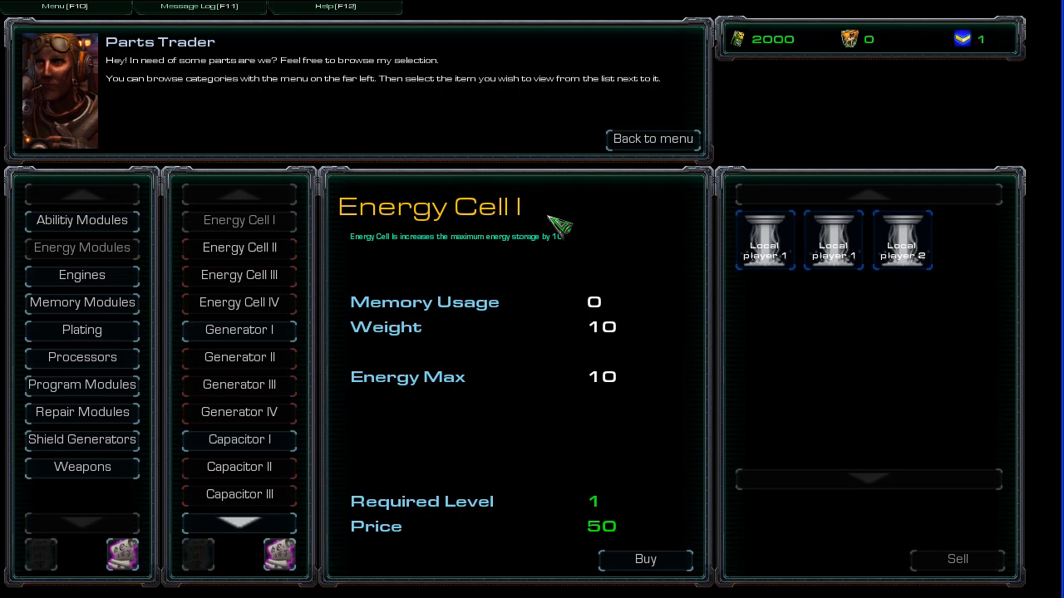
pyautogui.moveTo(762, 239)
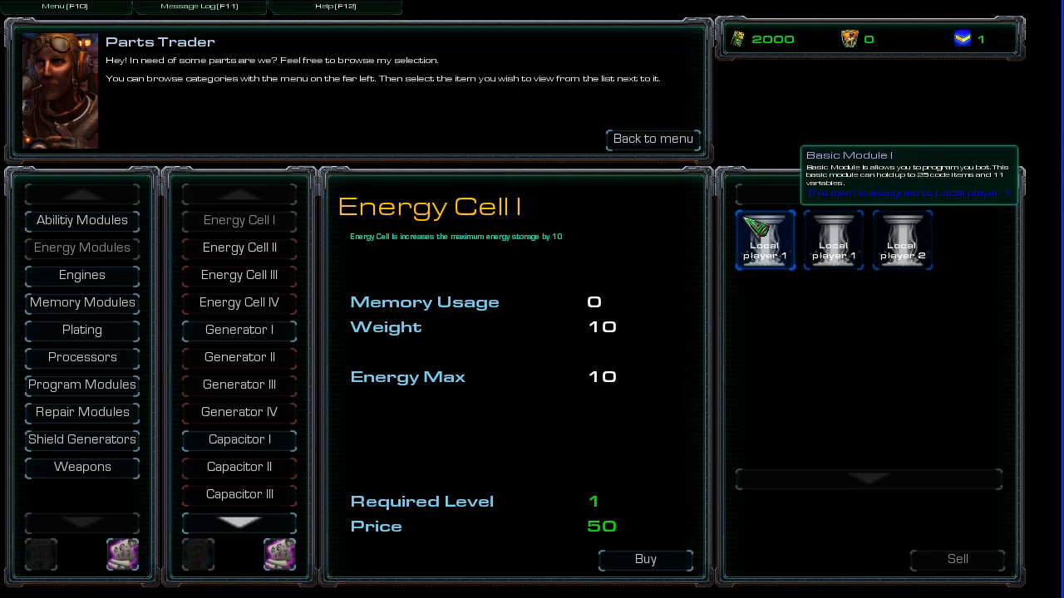
pyautogui.moveTo(678, 256)
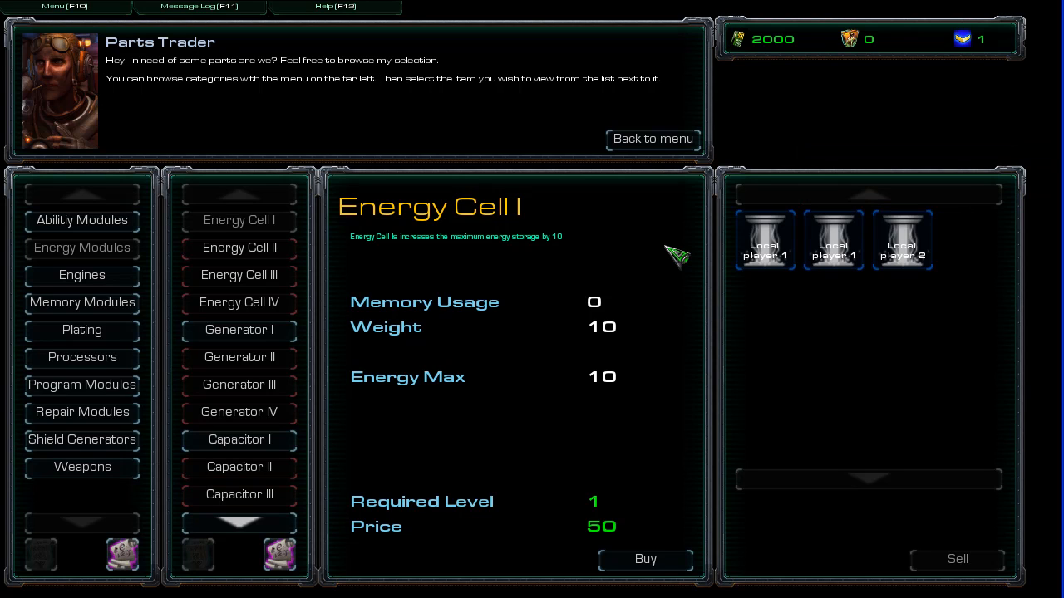
pyautogui.click(239, 329)
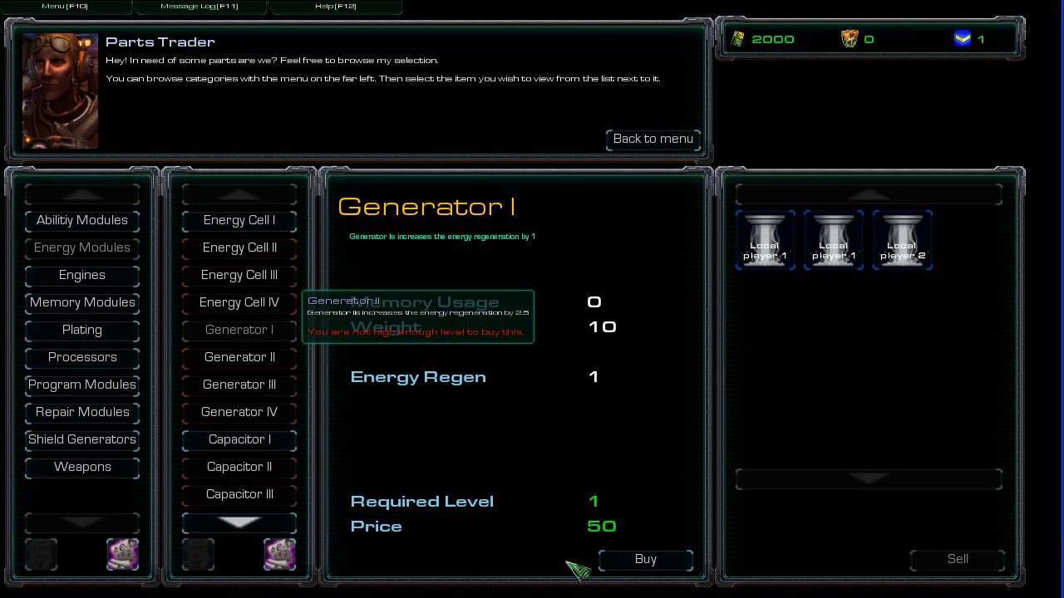
pyautogui.click(645, 559)
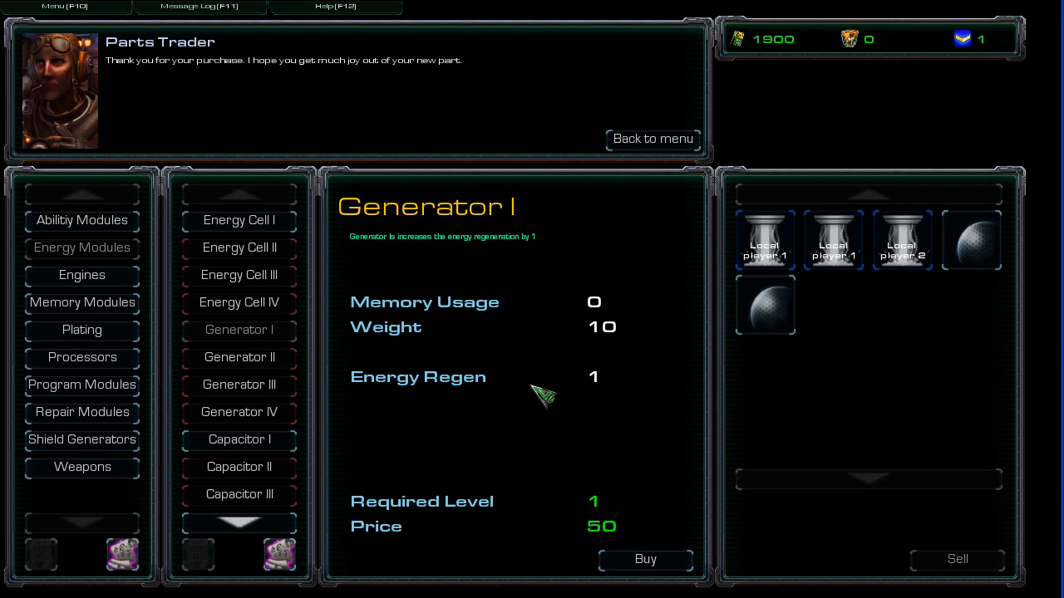
pyautogui.moveTo(653, 140)
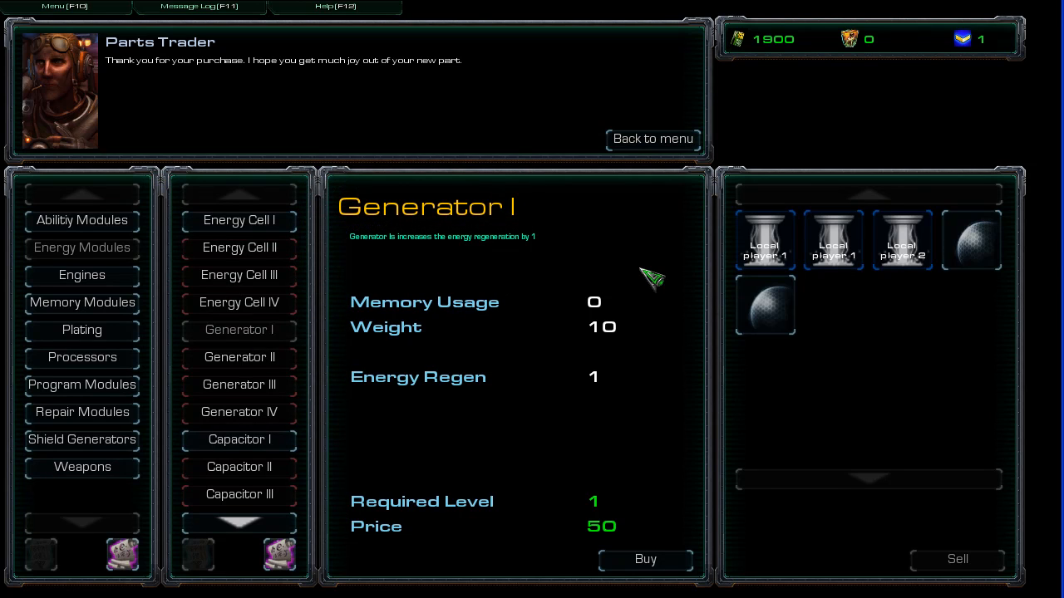
pyautogui.moveTo(551, 392)
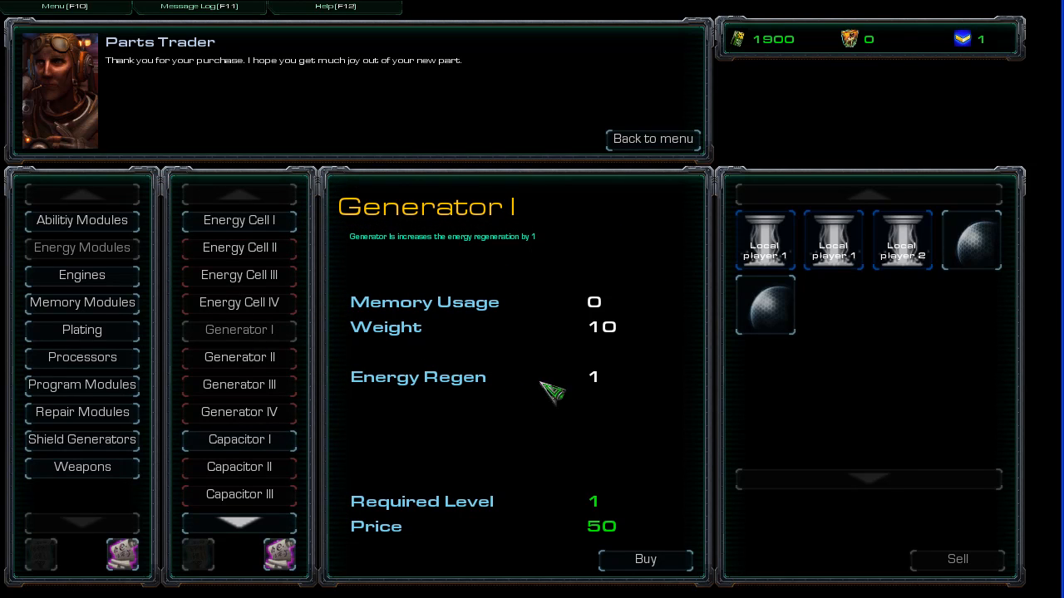
pyautogui.moveTo(239, 303)
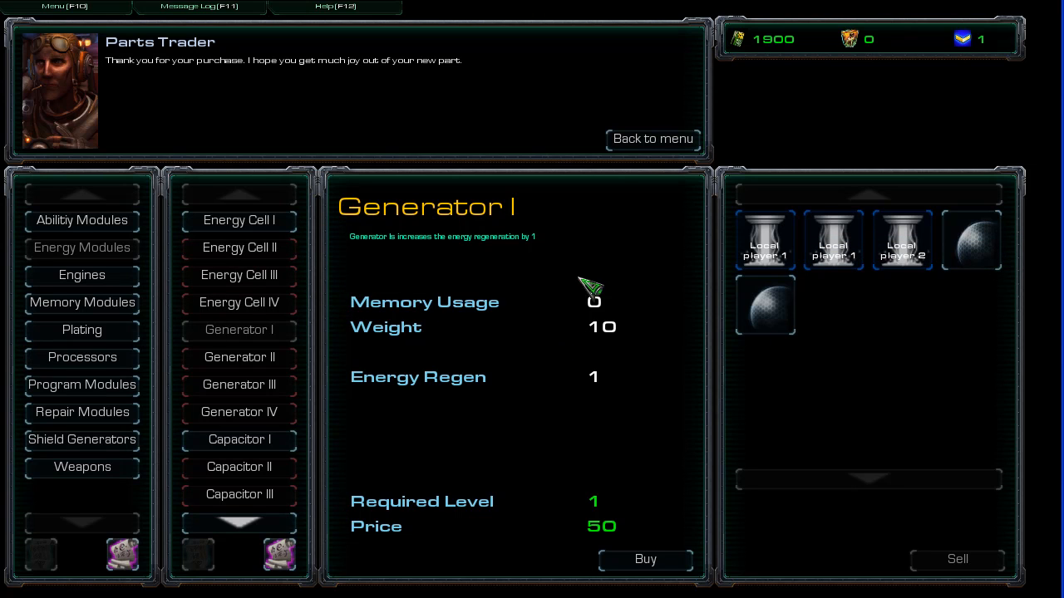
pyautogui.click(652, 138)
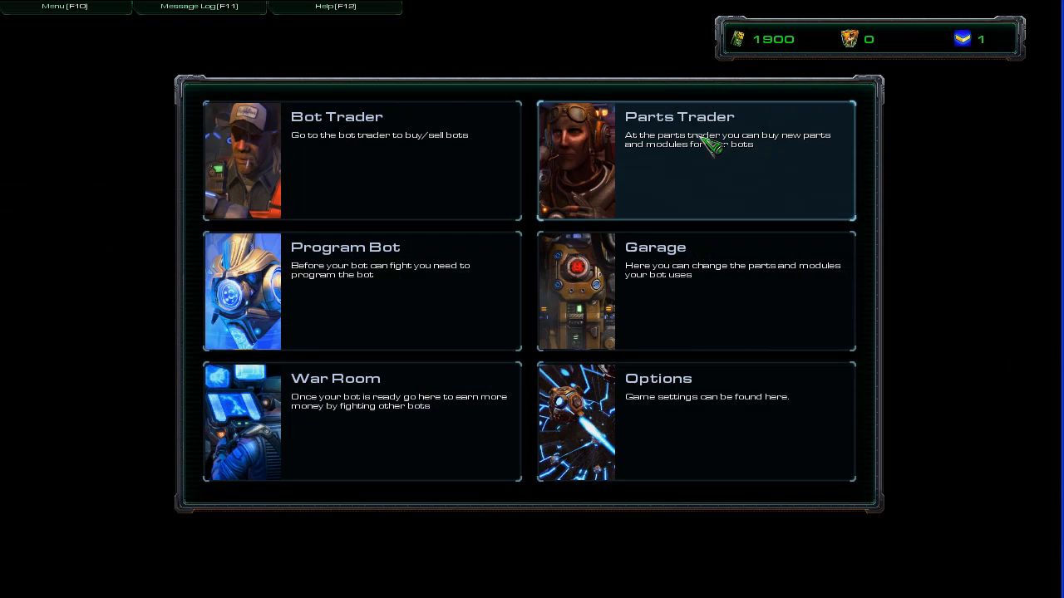
# - View the Super Heavy Immortal and an owned bot's stats in the Bot Trader, then return to menu
pyautogui.click(362, 160)
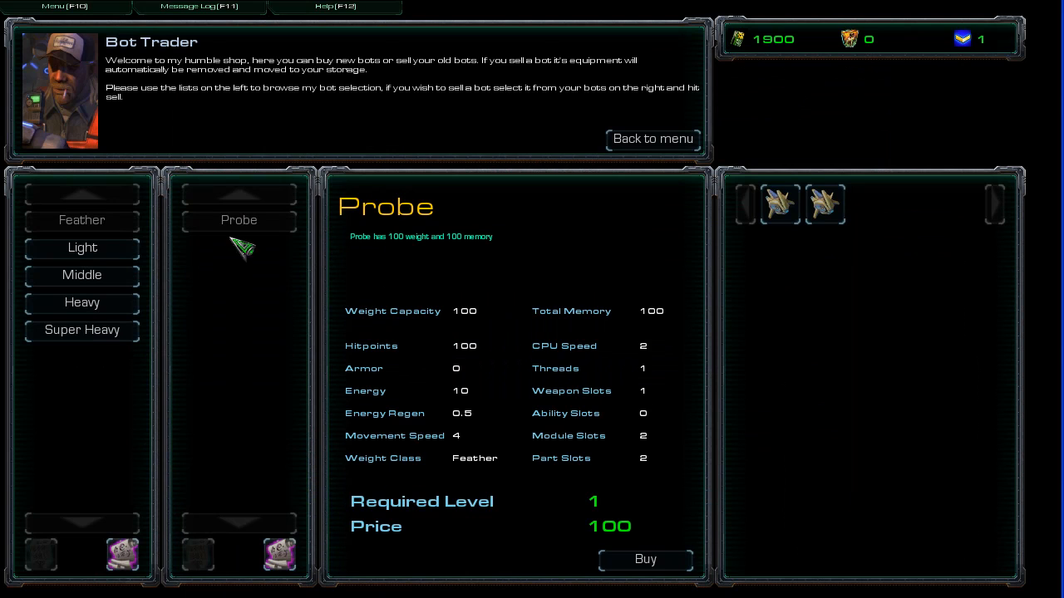
pyautogui.click(81, 329)
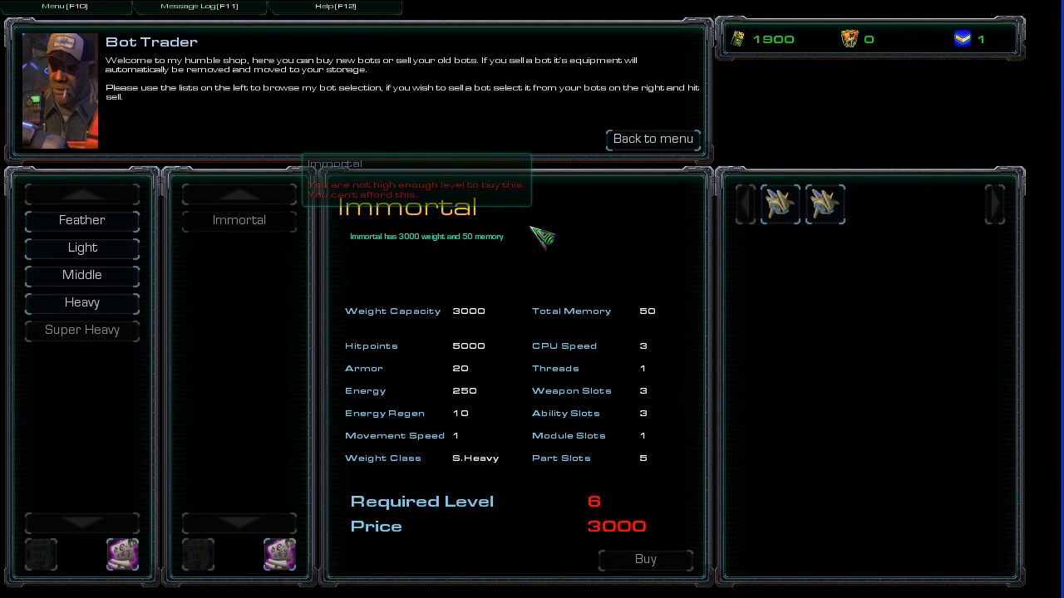
pyautogui.moveTo(82, 219)
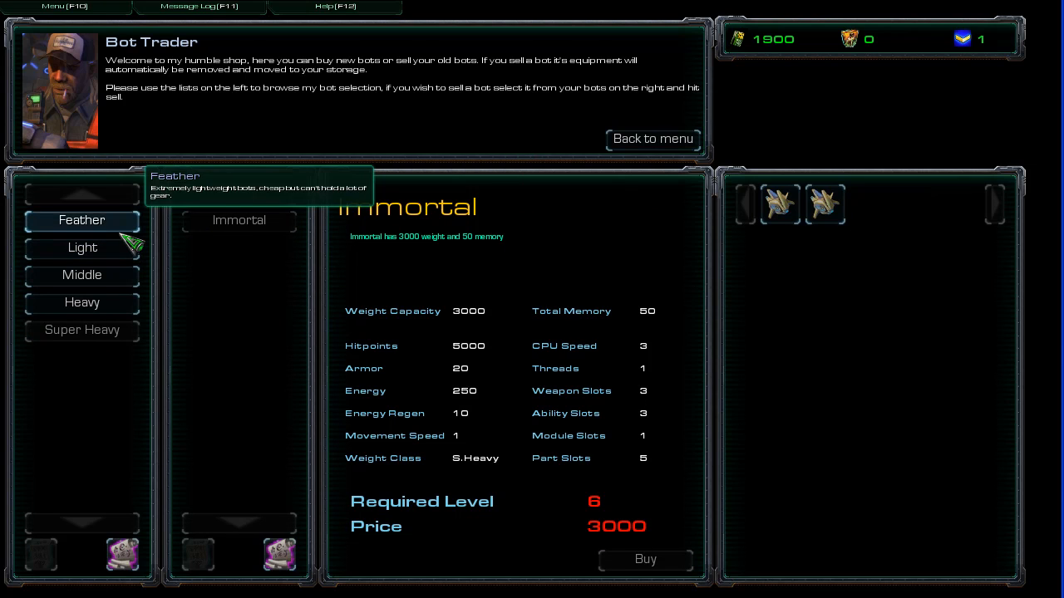
pyautogui.moveTo(586, 276)
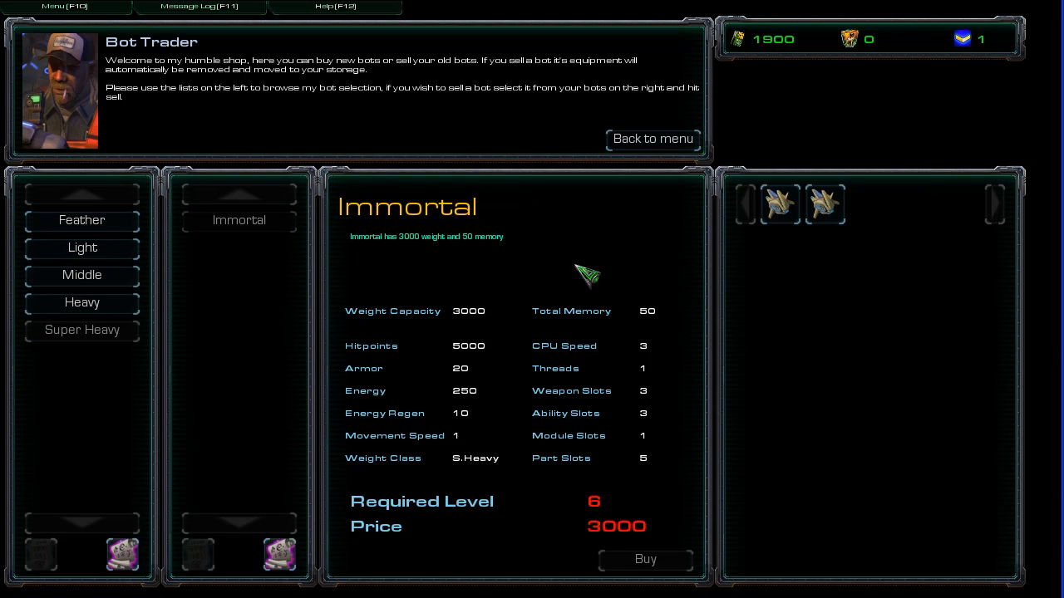
pyautogui.click(824, 205)
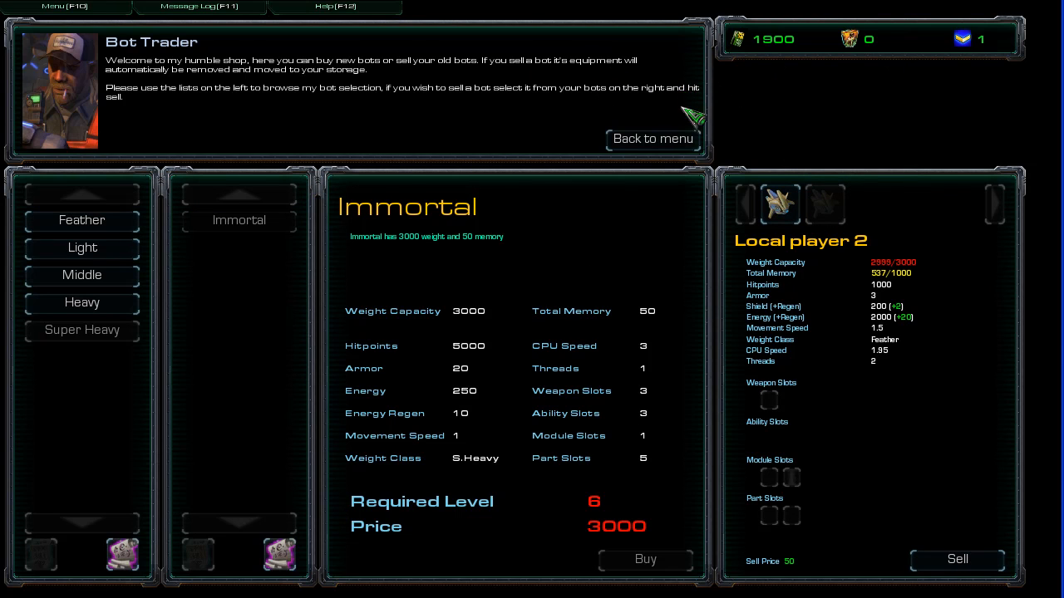
pyautogui.click(651, 138)
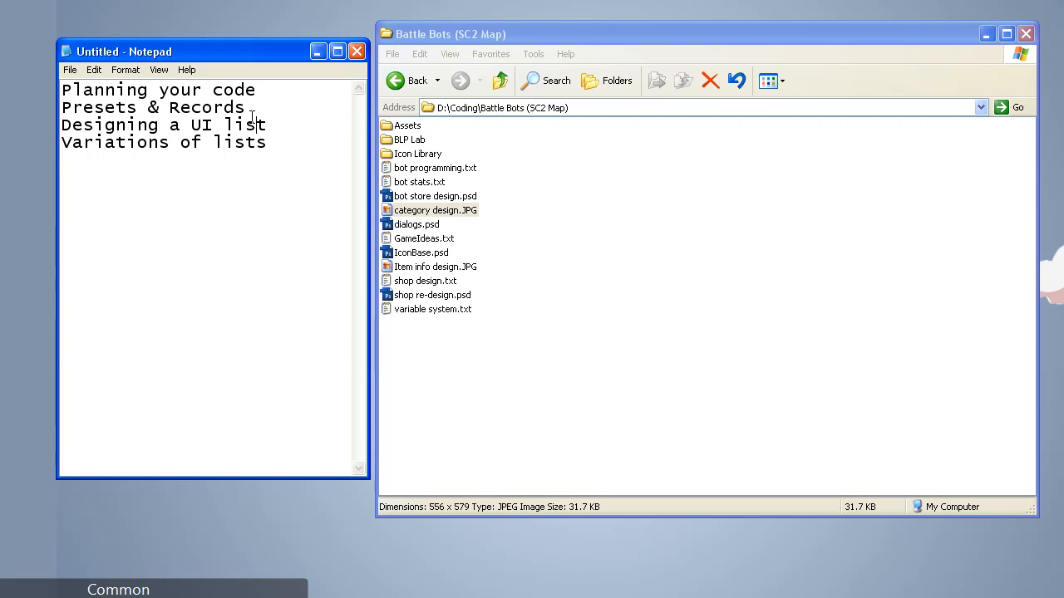
# - View the category design image's list and icon layout sketches
pyautogui.doubleClick(436, 209)
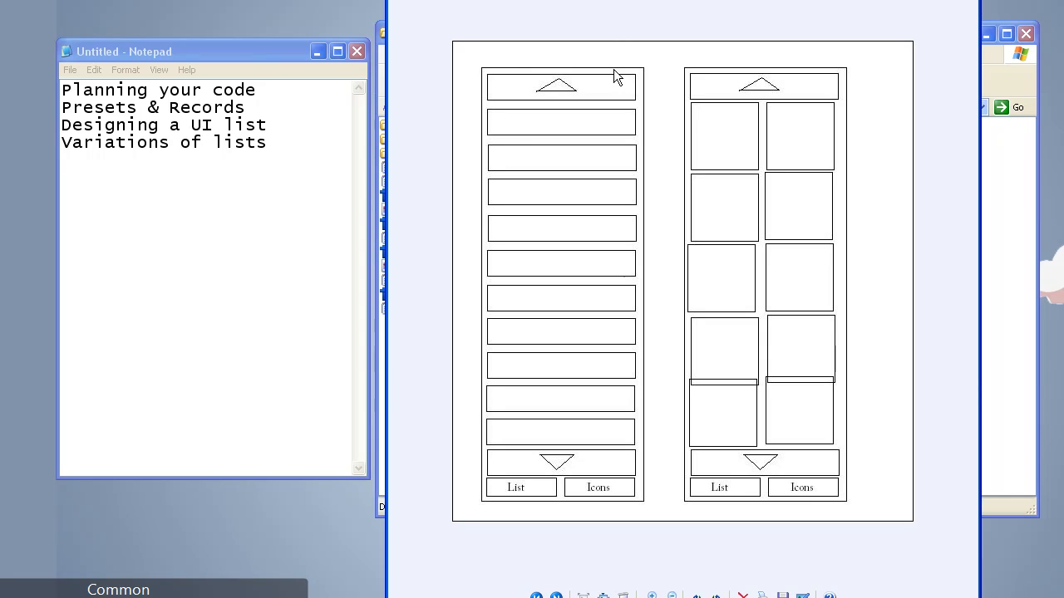
pyautogui.moveTo(623, 462)
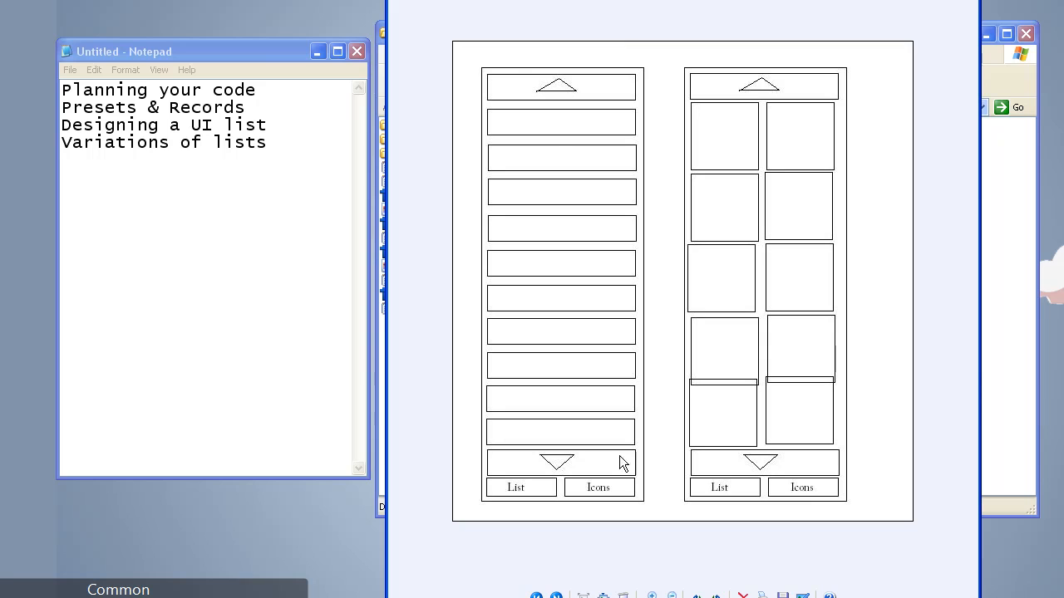
pyautogui.moveTo(600, 126)
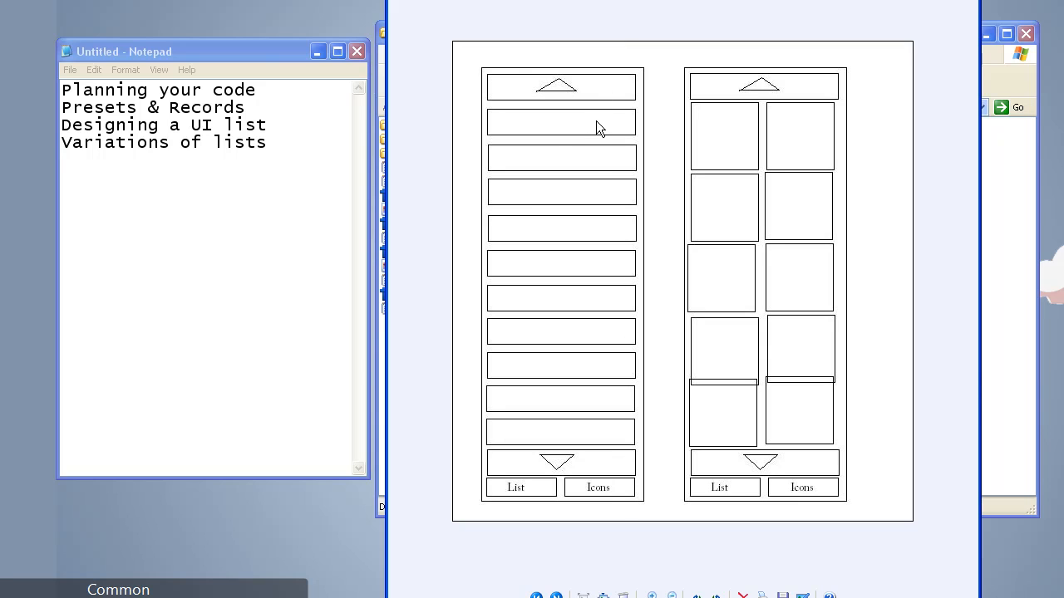
pyautogui.moveTo(595, 473)
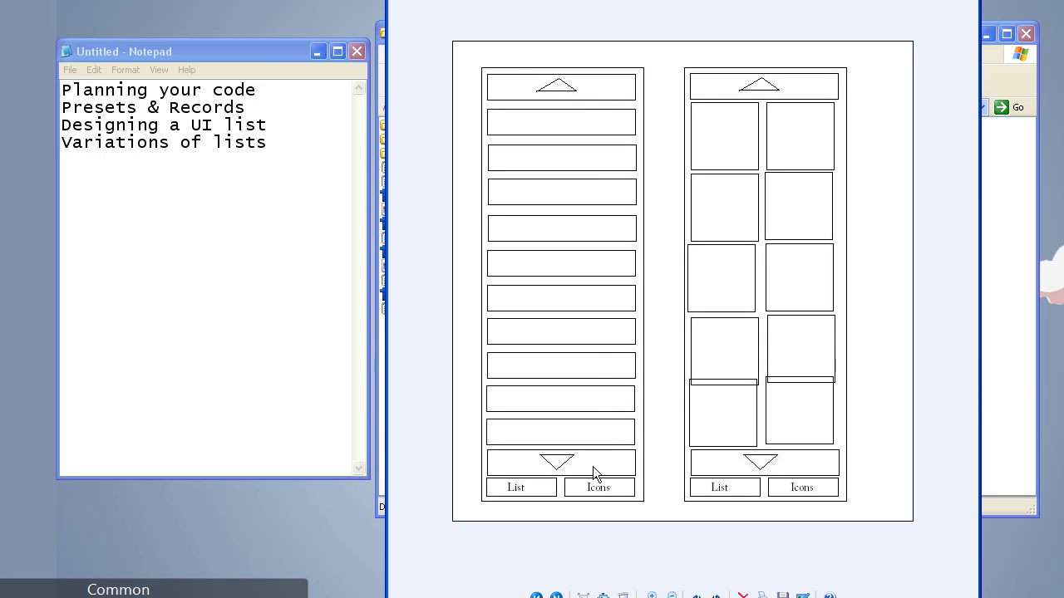
pyautogui.moveTo(565, 146)
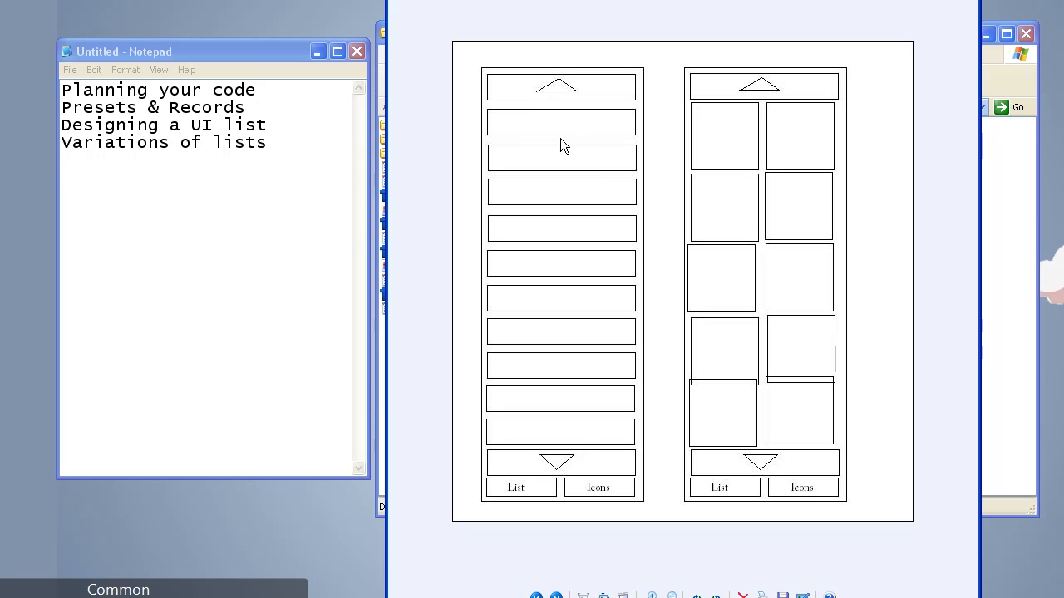
pyautogui.moveTo(559, 147)
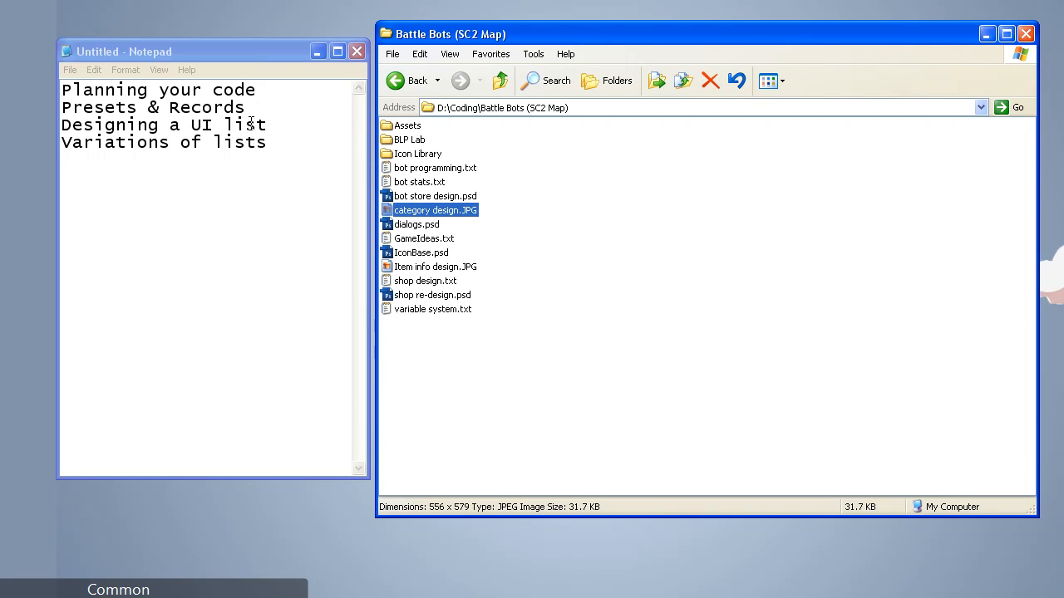
pyautogui.moveTo(759, 347)
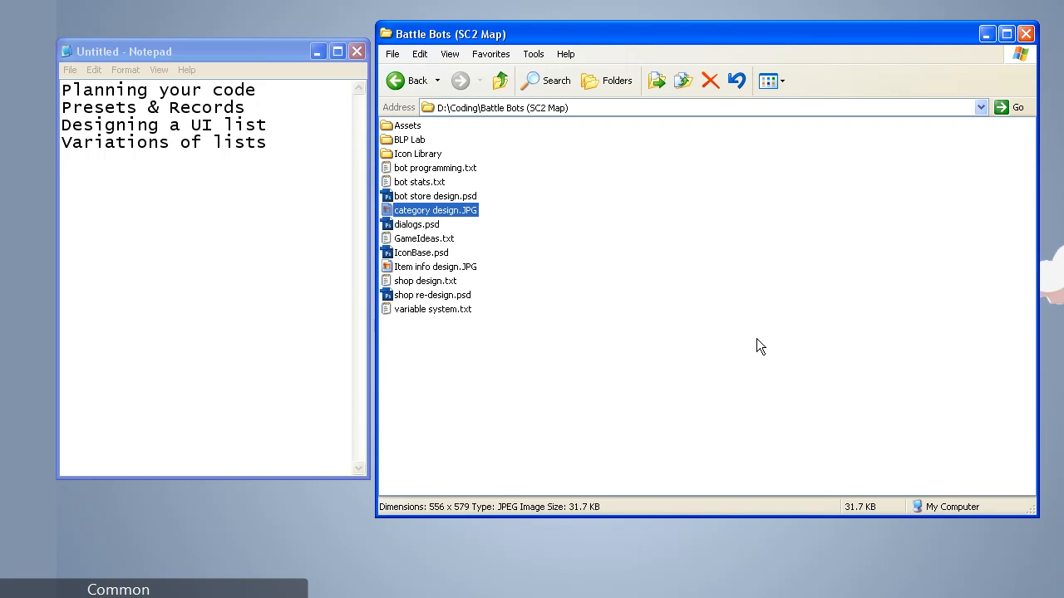